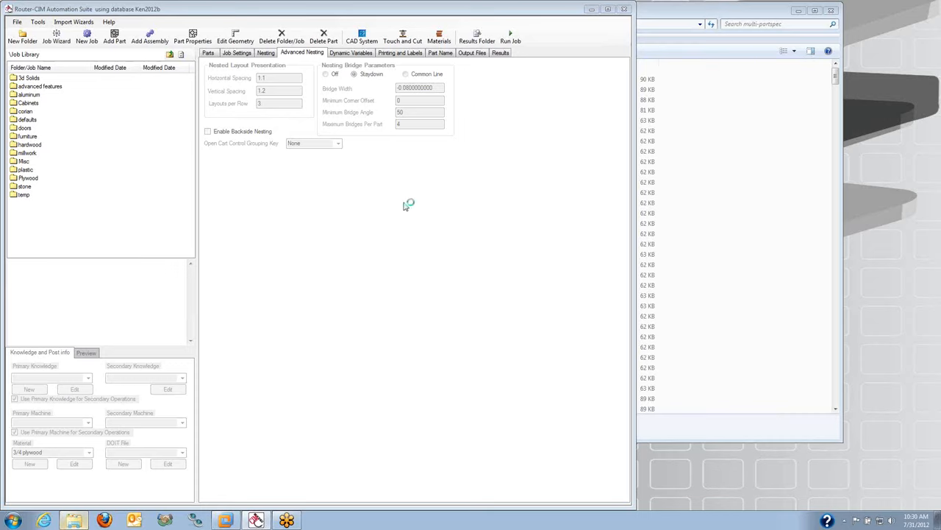
mouse_move(656, 24)
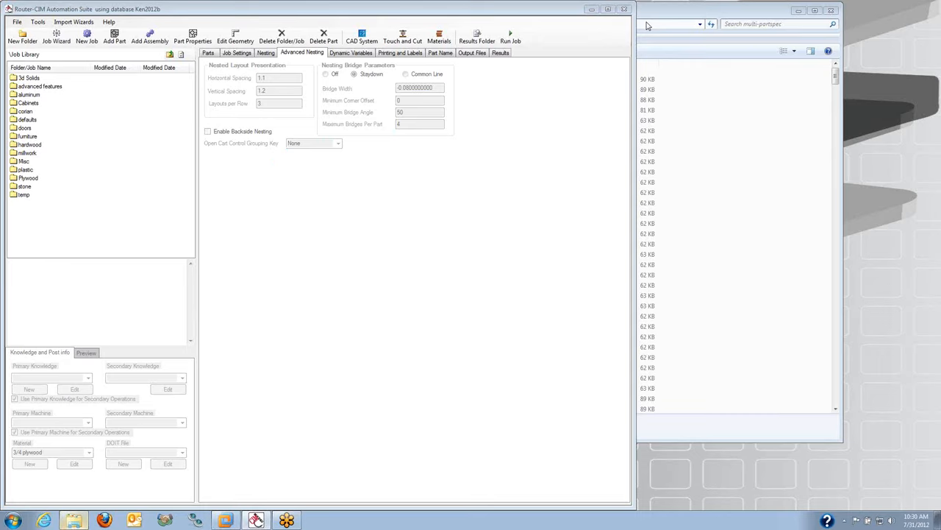
mouse_move(692, 92)
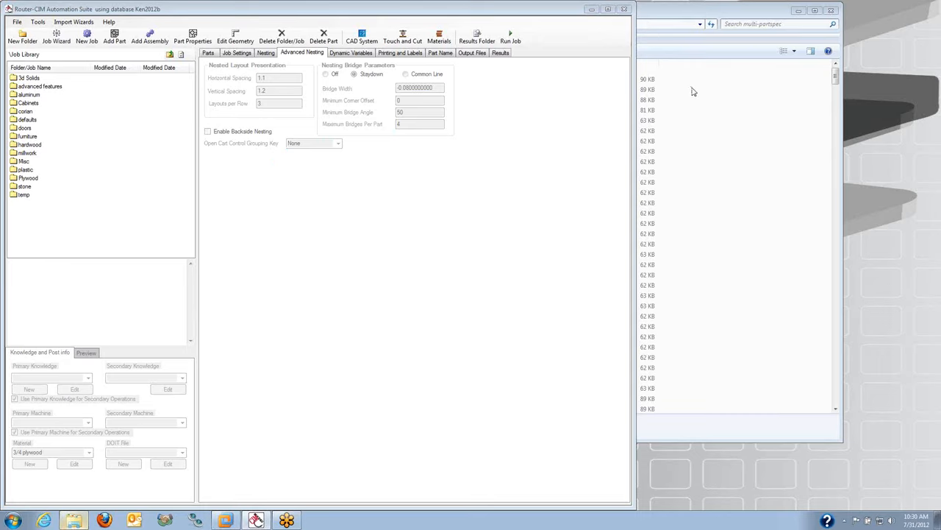
mouse_move(690, 94)
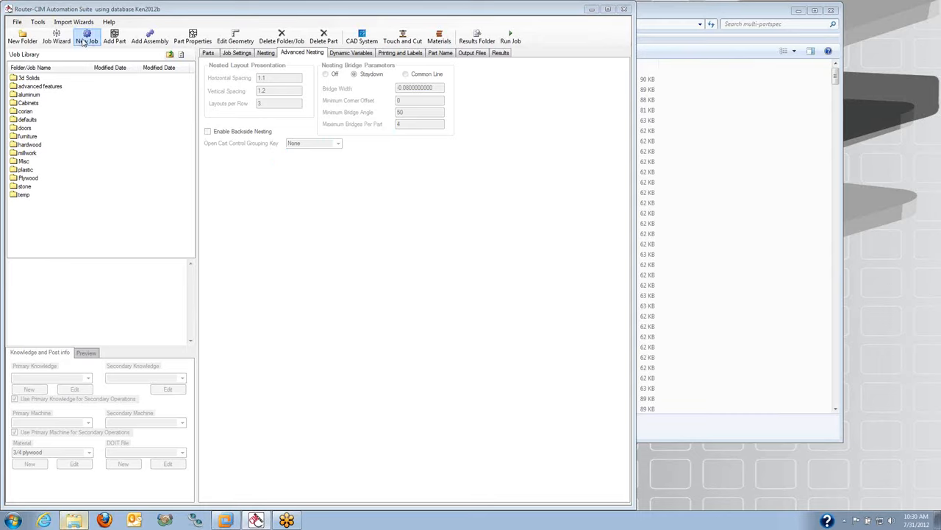
- Start a new job and name it in the Job Library
left_click(86, 36)
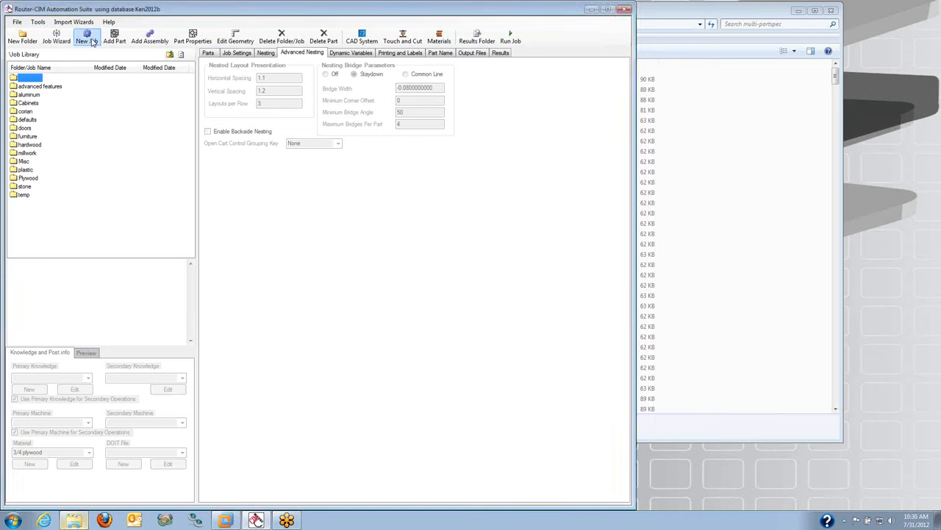
left_click(85, 35)
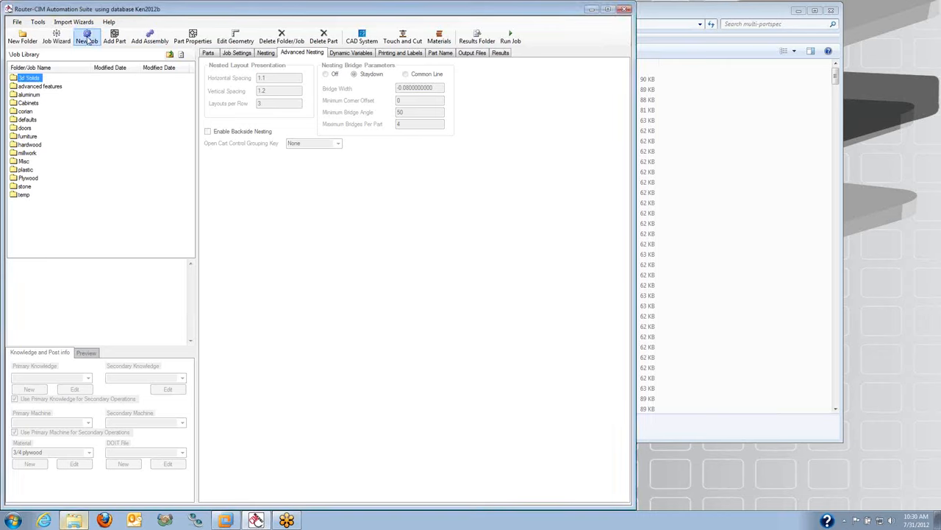
left_click(86, 35)
type("plywoodparts")
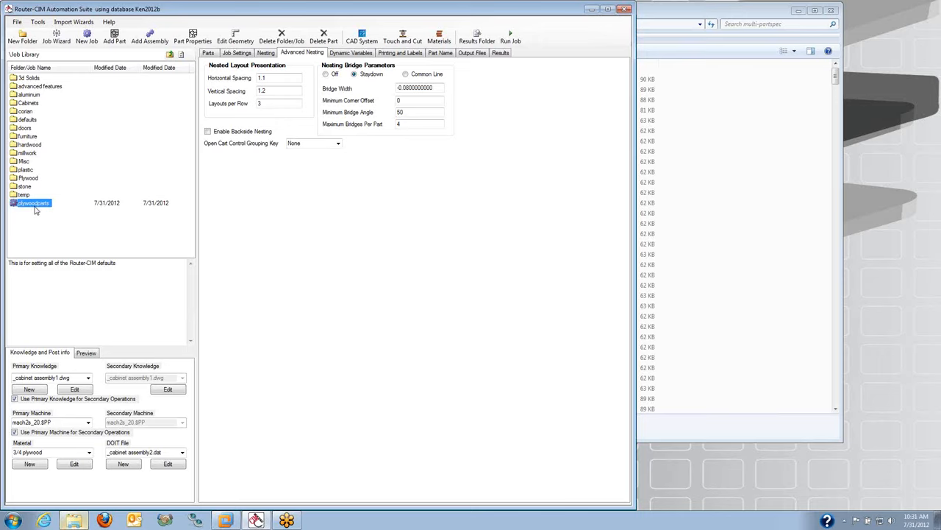
- Show the Parts list and add the DWG part drawings from the parts folder as plywood parts
left_click(209, 53)
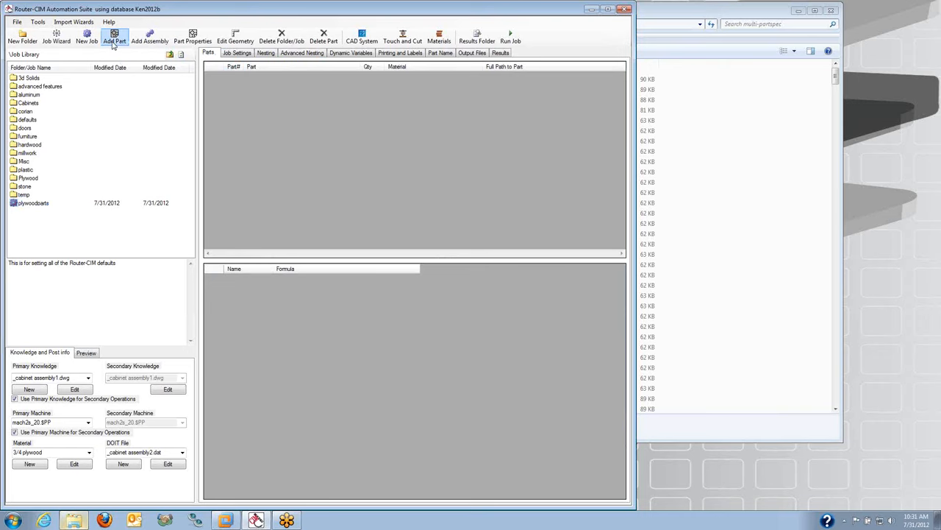
mouse_move(547, 30)
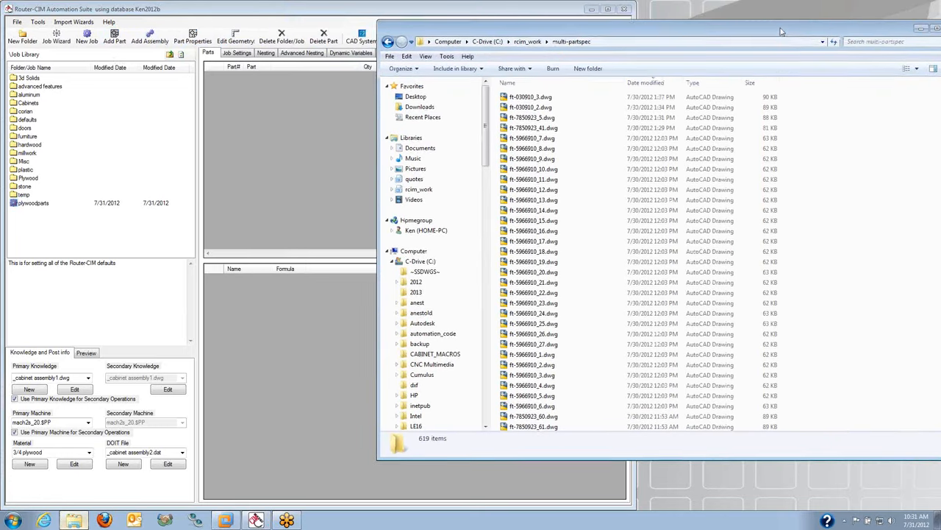
left_click(542, 282)
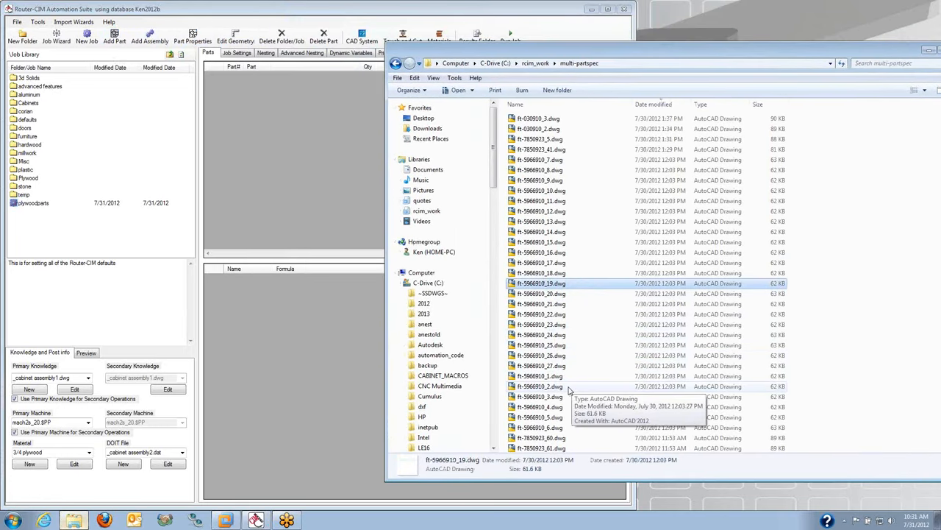
scroll("down", 3)
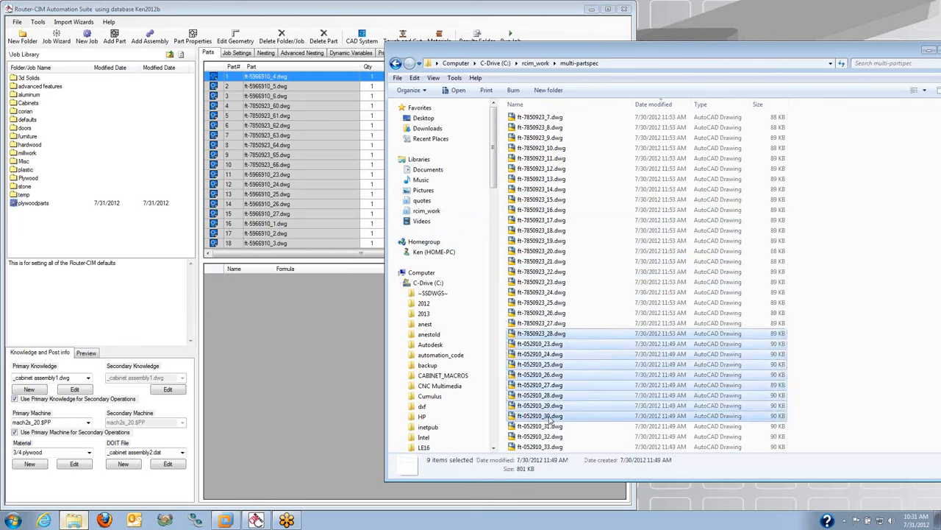
scroll("down", 3)
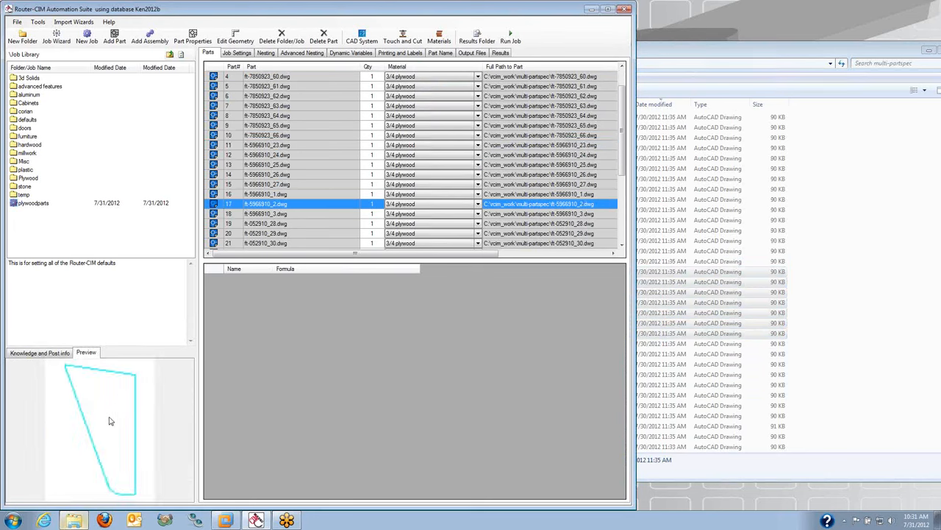
- Preview several parts' shapes, including the triangular and angled ones, then select all parts
left_click(264, 243)
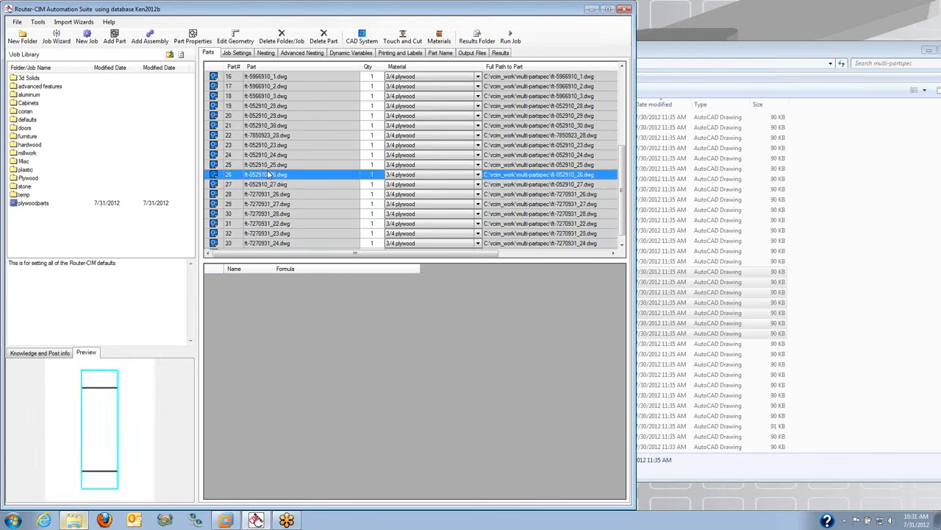
left_click(276, 203)
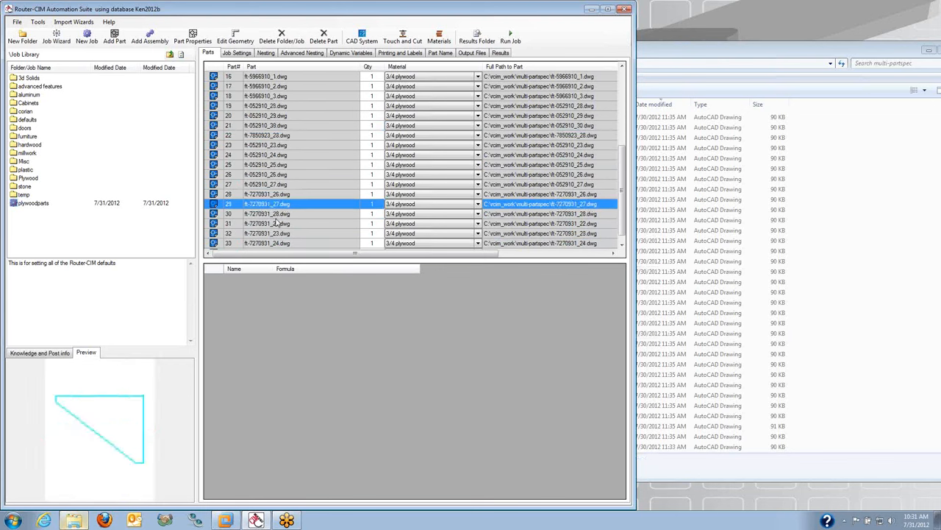
left_click(267, 243)
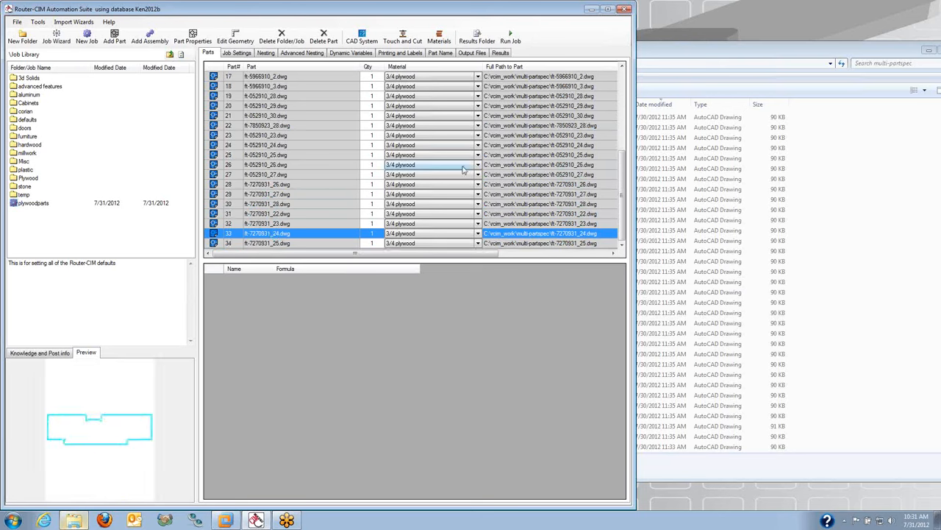
left_click(267, 243)
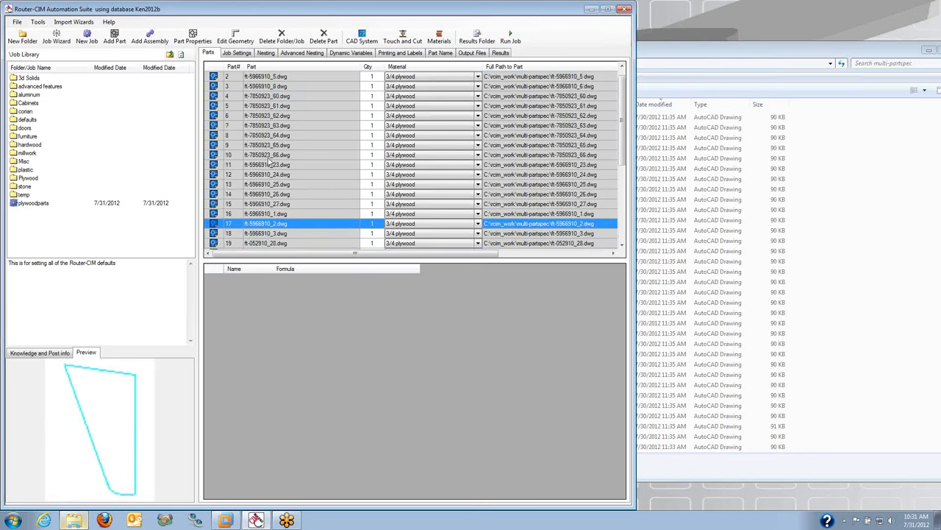
left_click(294, 125)
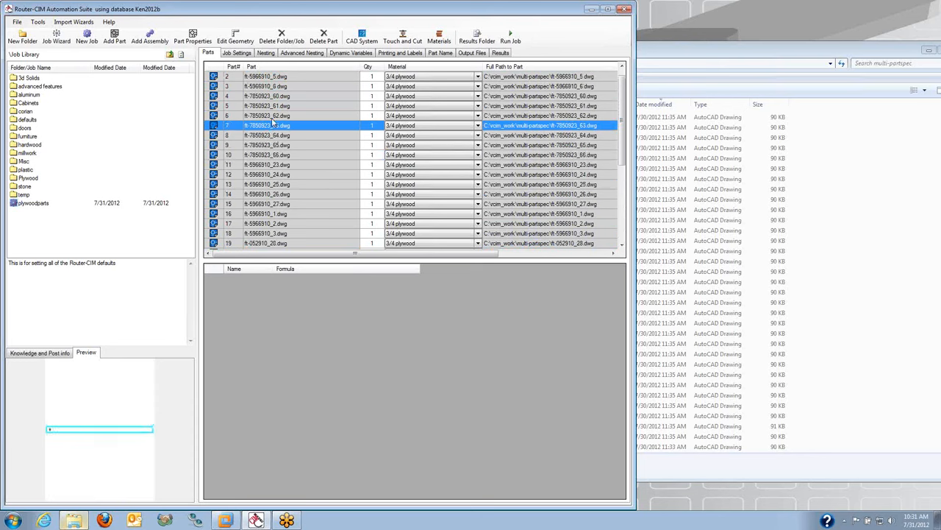
left_click(294, 85)
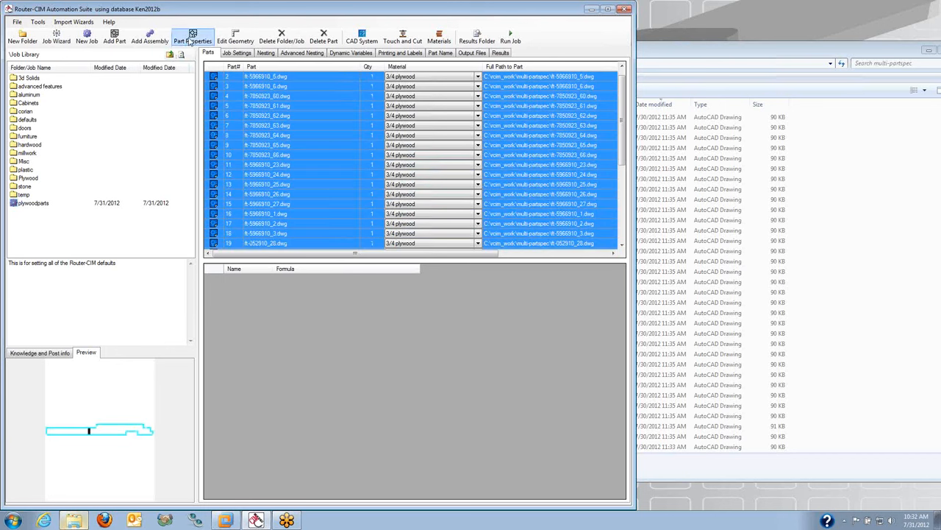
- Set all parts to quantity 4 with Nest and Code as Single Part and apply
left_click(192, 37)
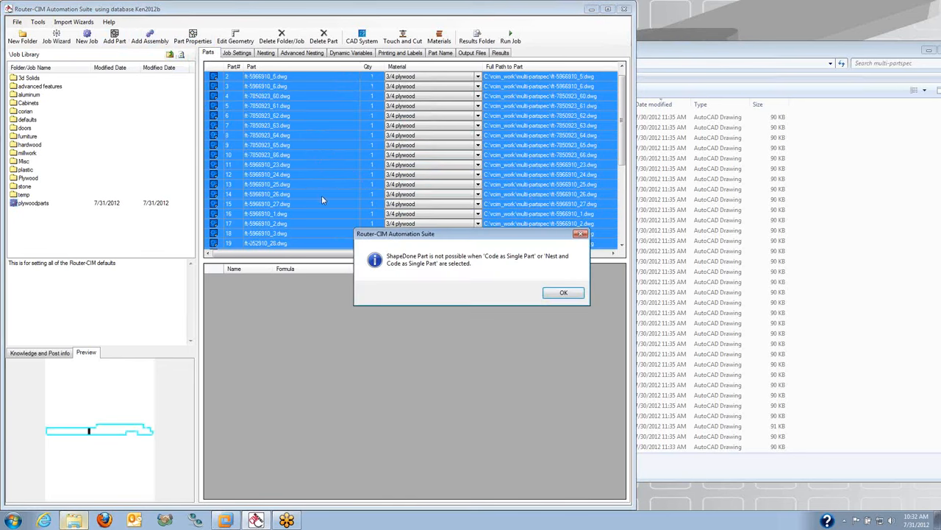
left_click(563, 291)
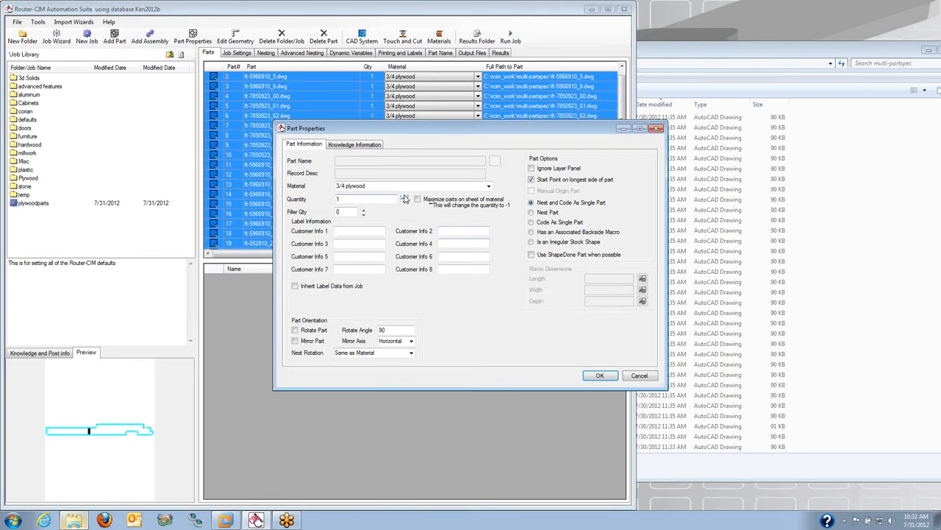
left_click(404, 197)
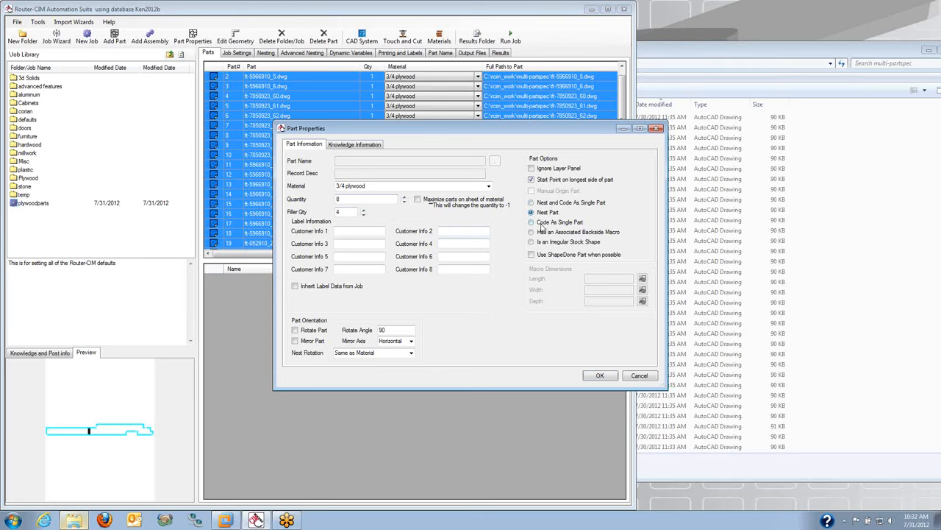
left_click(532, 221)
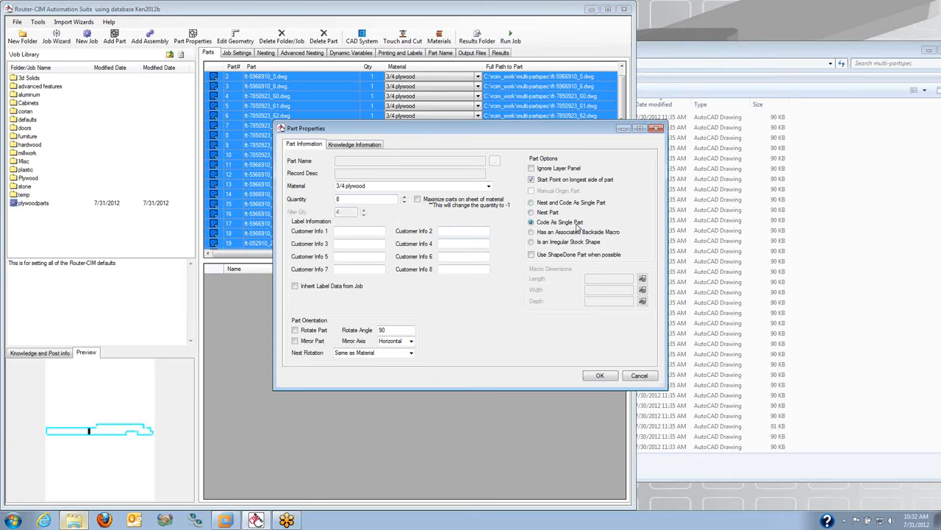
left_click(531, 203)
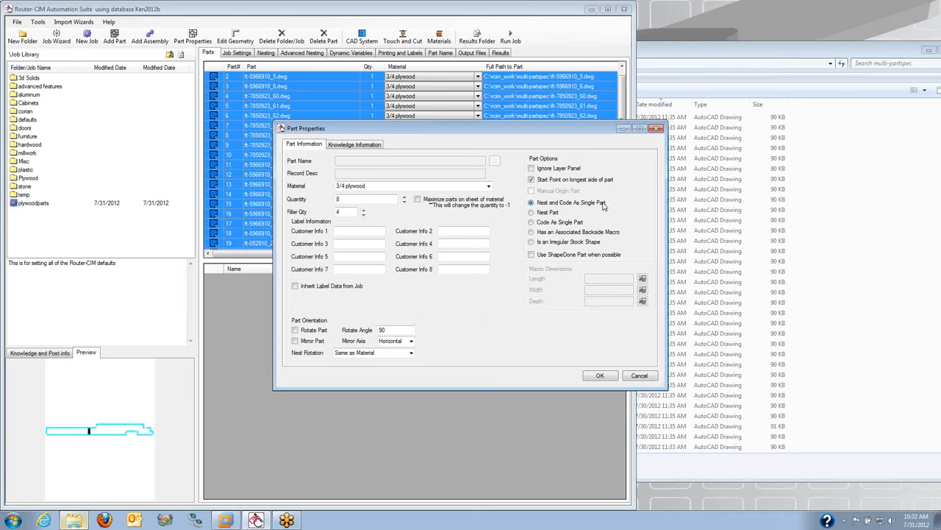
mouse_move(595, 212)
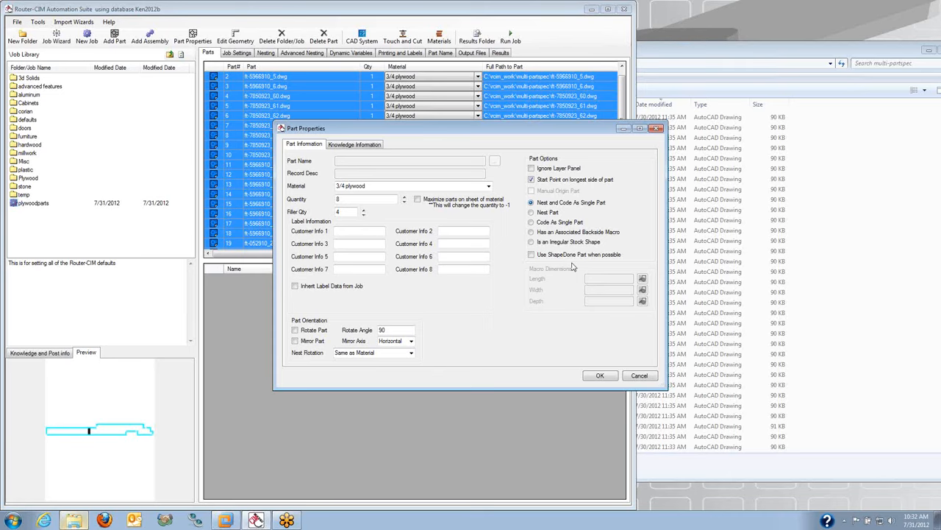
left_click(600, 375)
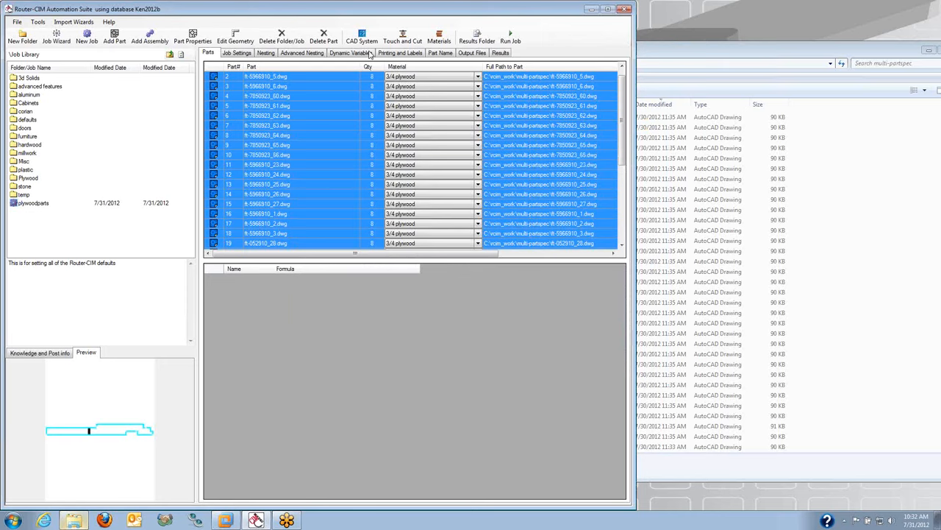
mouse_move(370, 212)
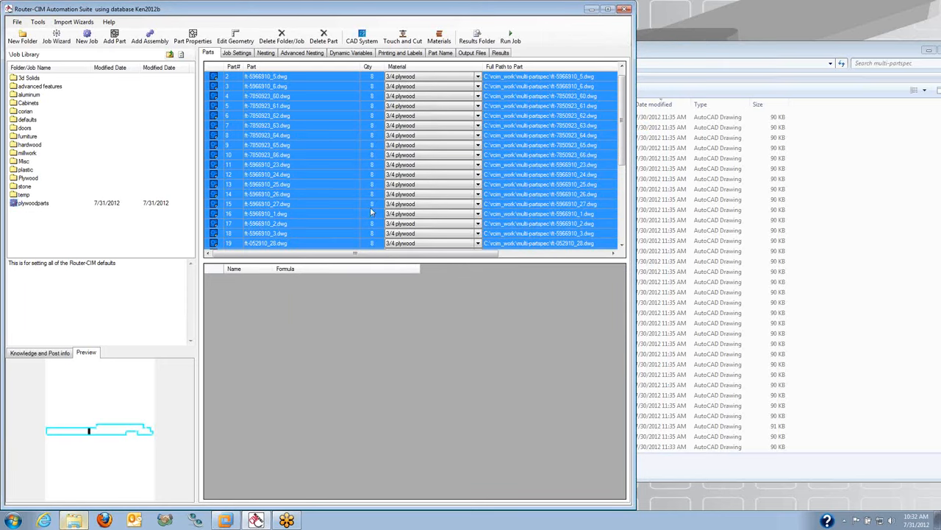
left_click(303, 53)
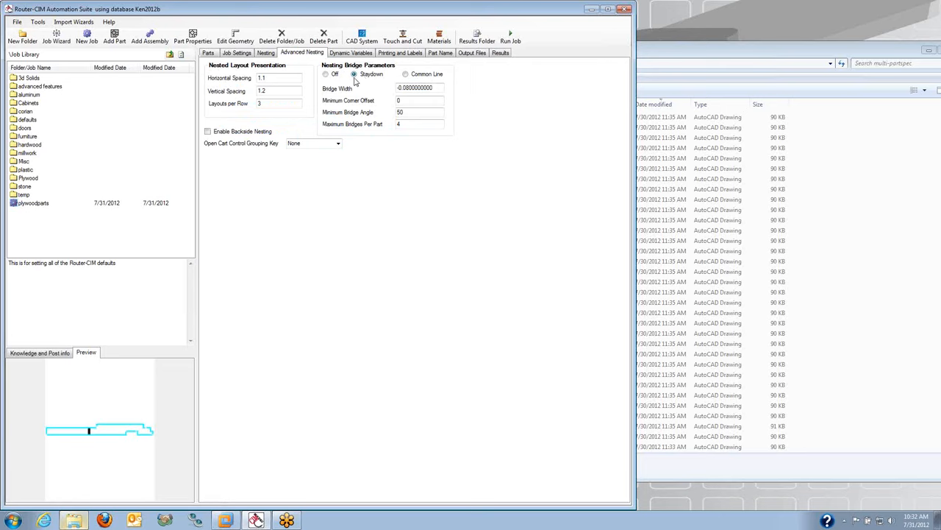
left_click(400, 52)
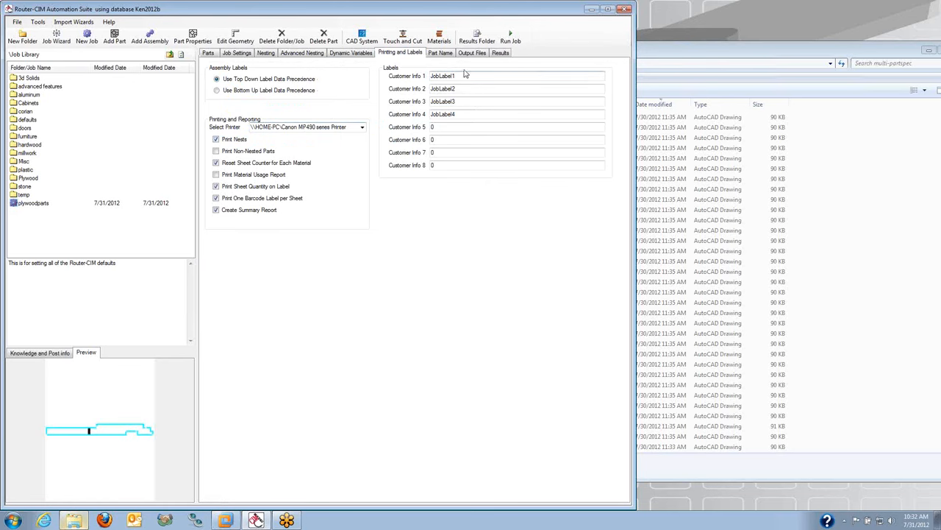
left_click(209, 53)
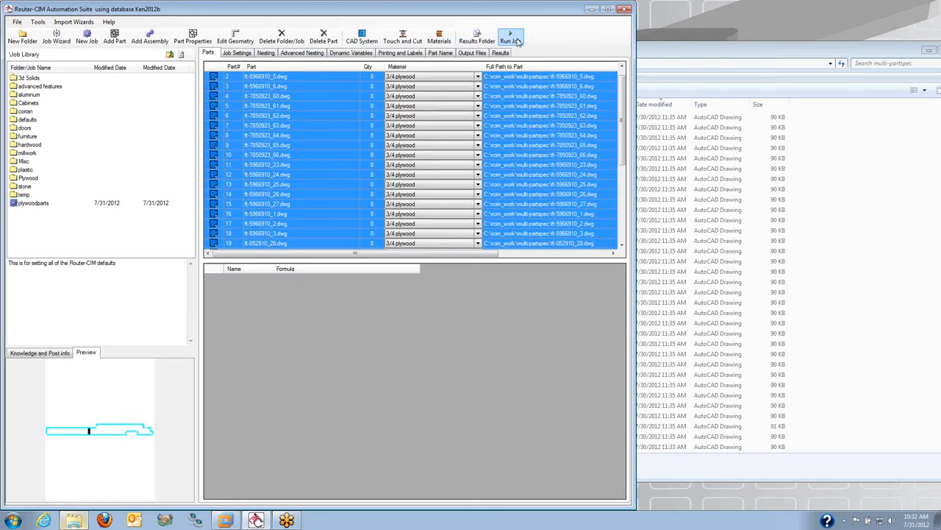
- Run the nesting job so AutoCAD processes each part drawing in turn
left_click(511, 35)
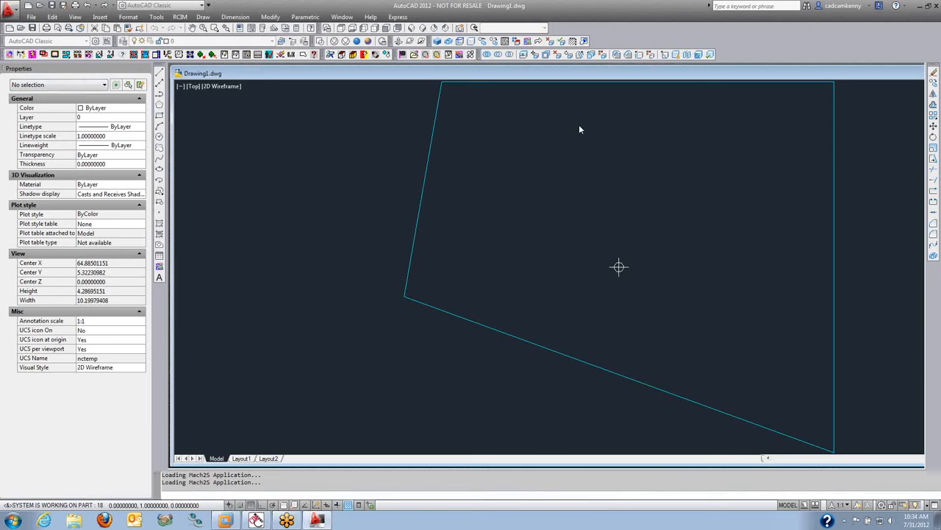
left_click(347, 521)
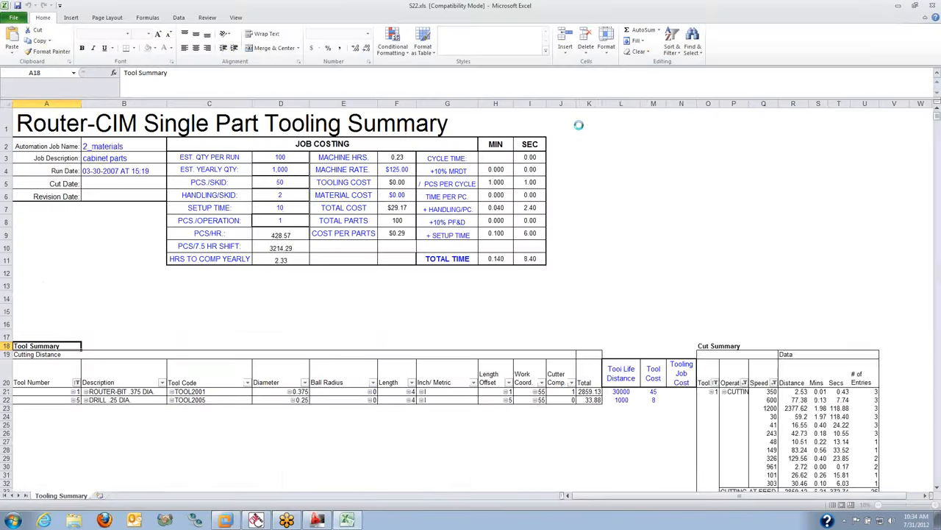
- Bring up the S22.xls single-part tooling summary workbook in Excel
left_click(318, 520)
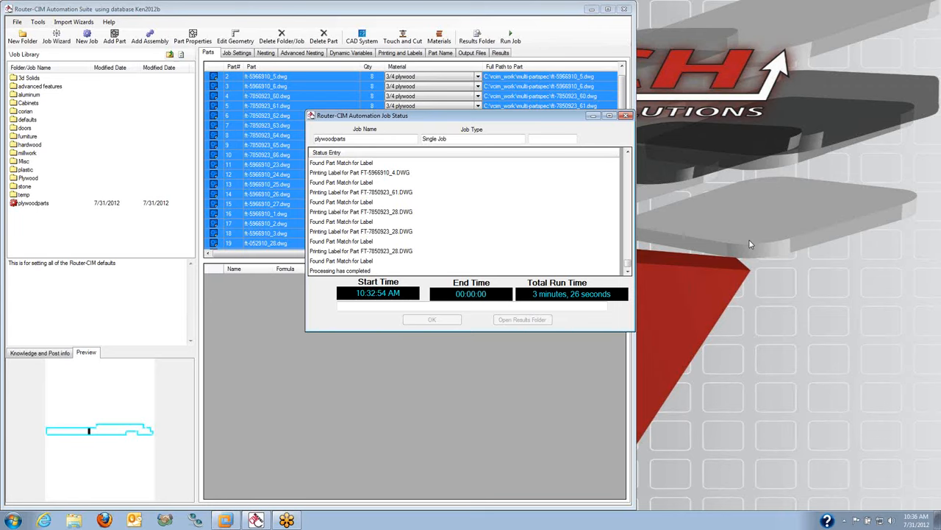
mouse_move(574, 314)
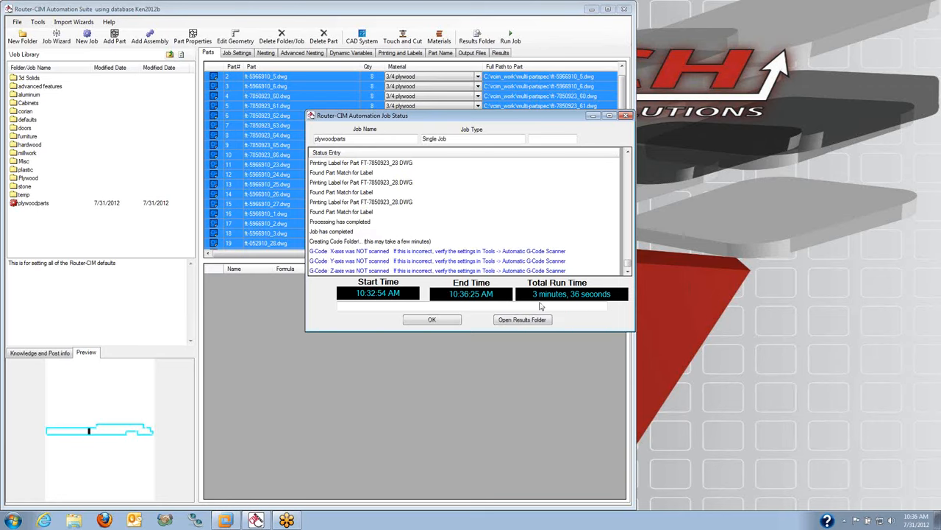
- Open the plywoodparts results folder from the completed Job Status dialog
left_click(522, 319)
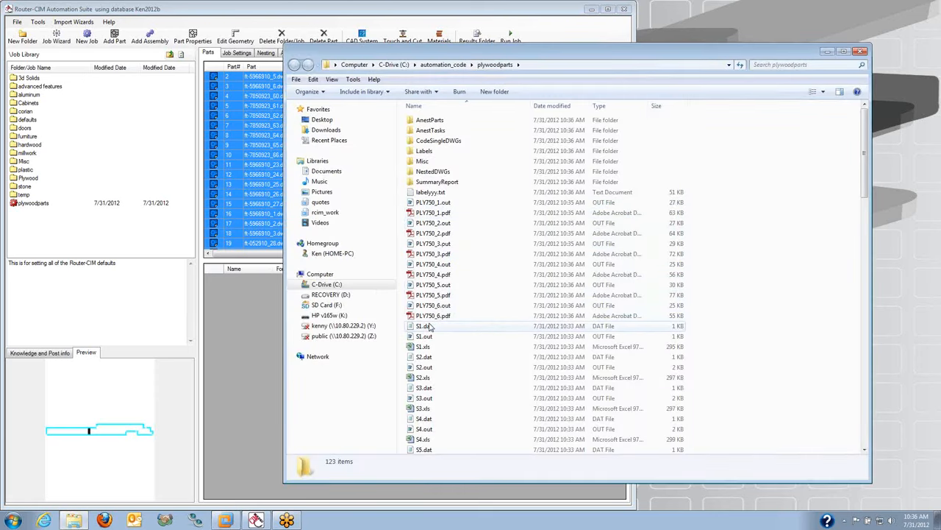
mouse_move(432, 315)
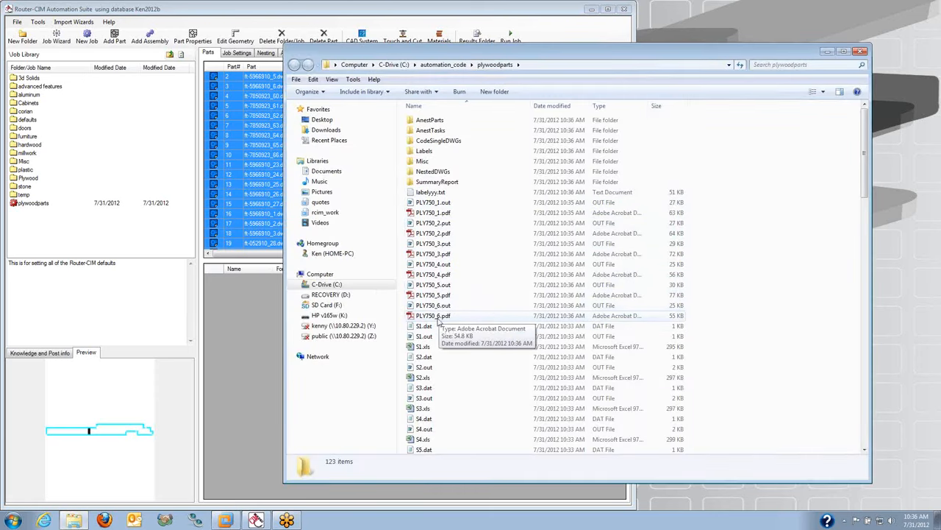
- View the PLY750_5 nest sheet PDF full-size in Reader with its nesting report
double_click(432, 304)
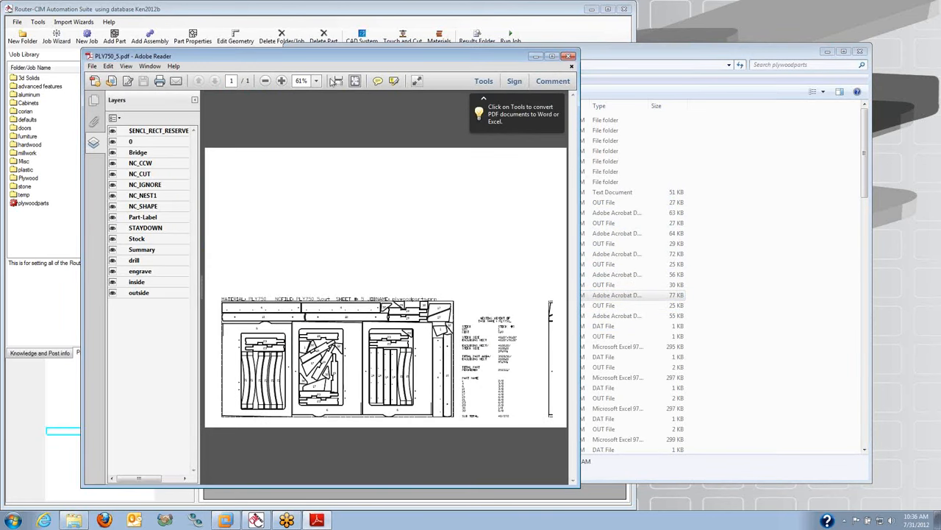
left_click(282, 81)
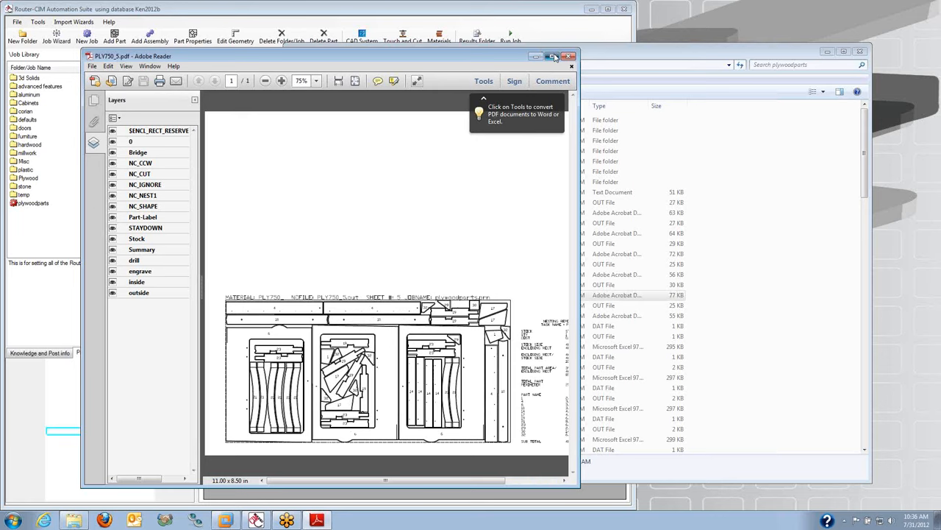
left_click(553, 56)
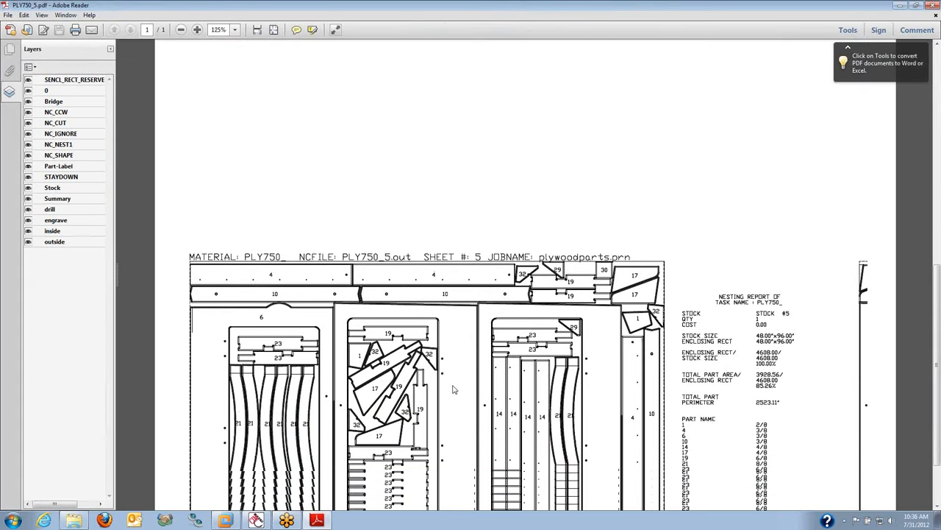
scroll("down", 3)
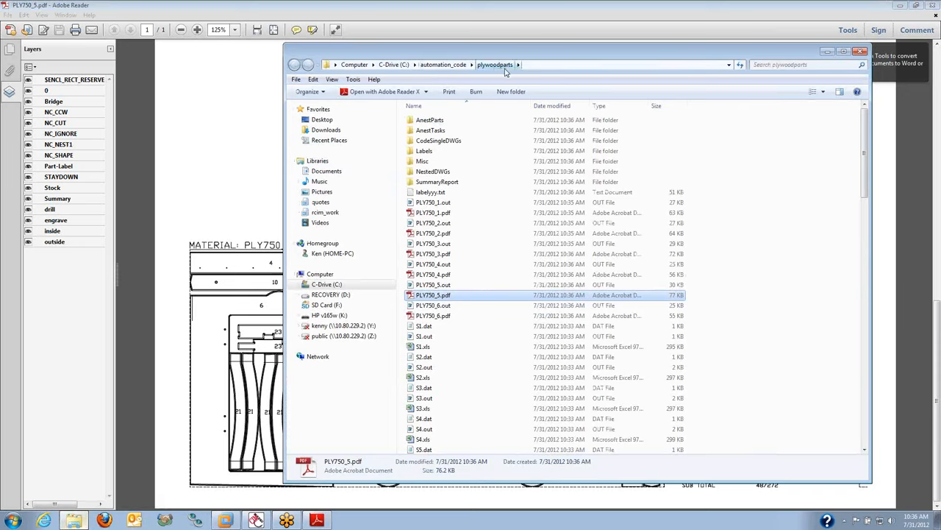
mouse_move(506, 71)
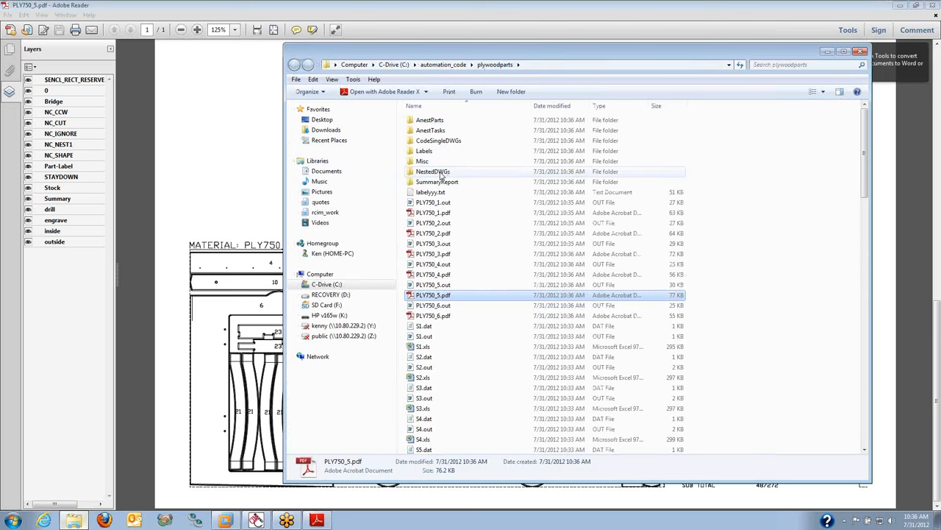
- Open the Labels folder and launch the RouterCim.zdl template in DesignPro
double_click(423, 150)
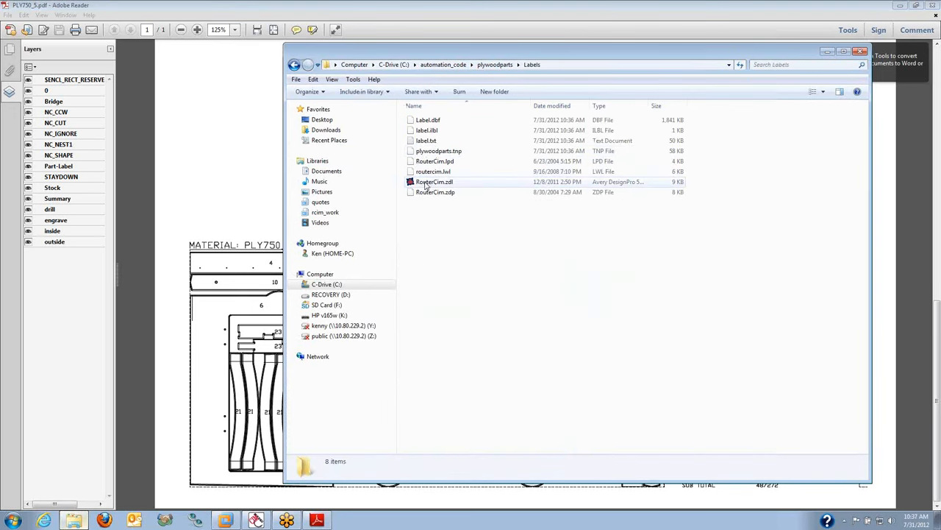
double_click(434, 183)
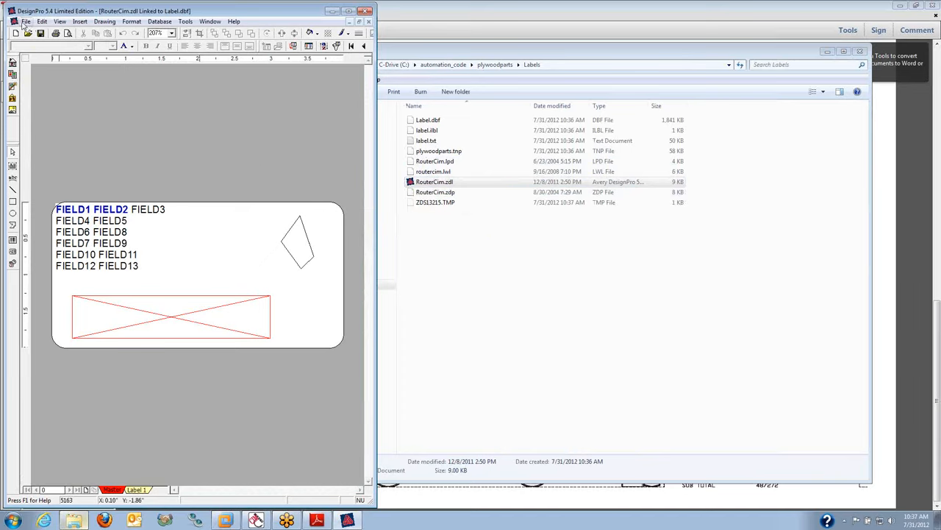
- Preview the printed part labels, page through to the last sheet, and close the preview
left_click(27, 20)
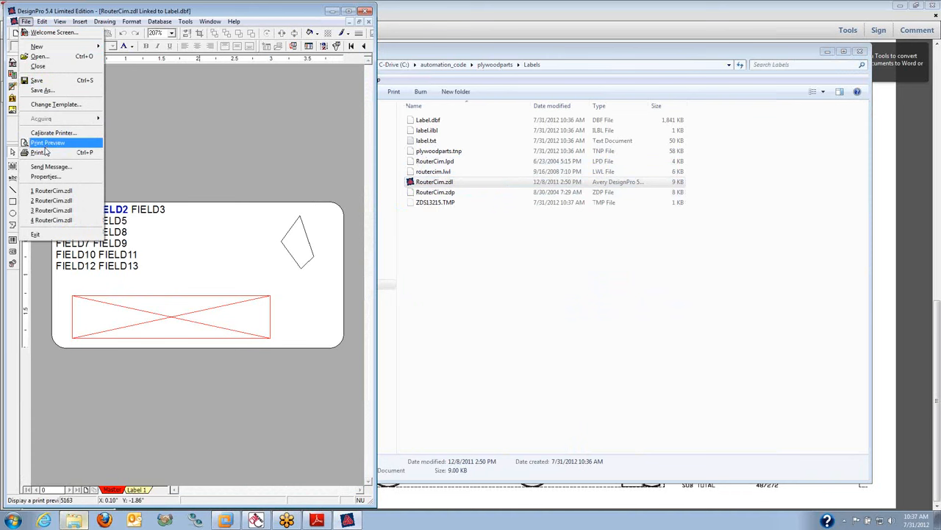
left_click(47, 141)
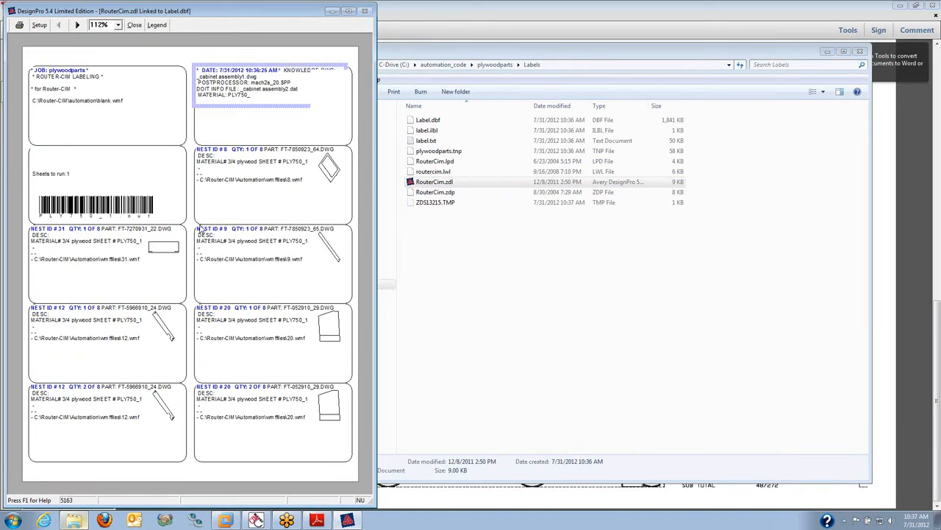
left_click(77, 24)
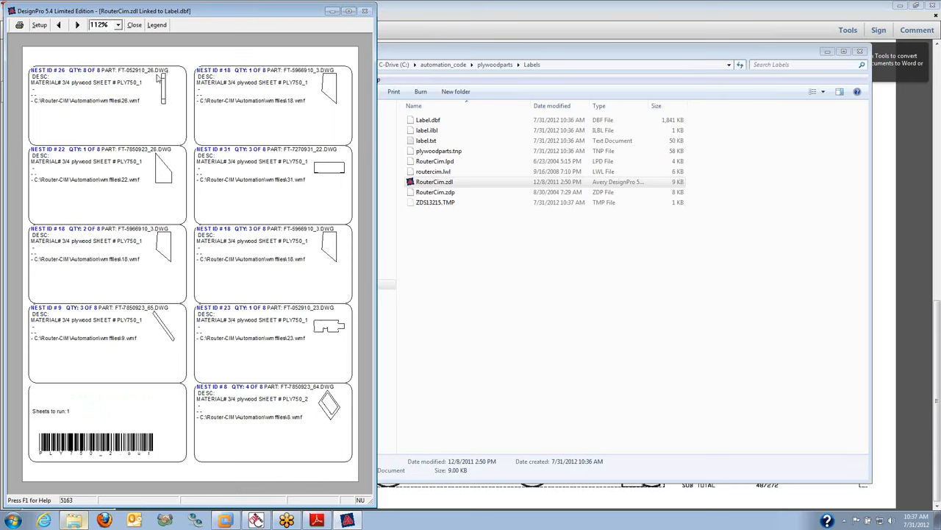
mouse_move(197, 103)
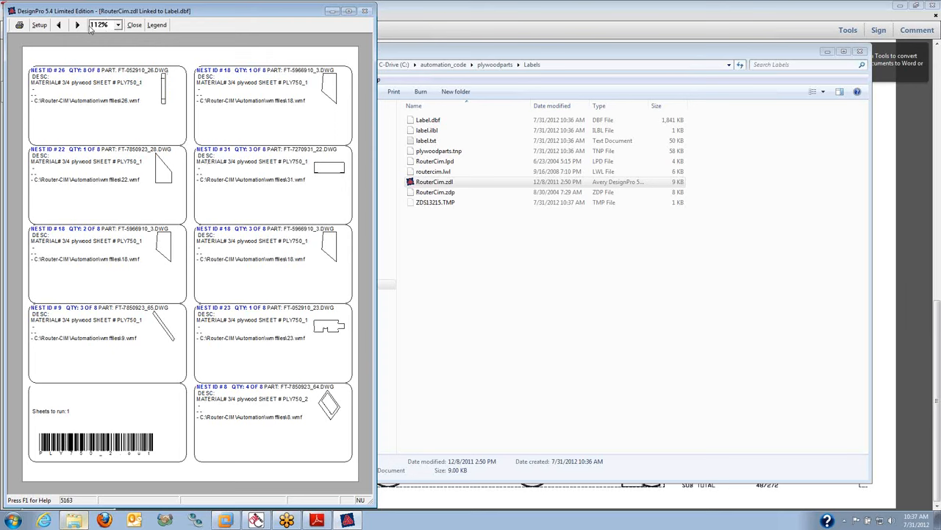
left_click(77, 23)
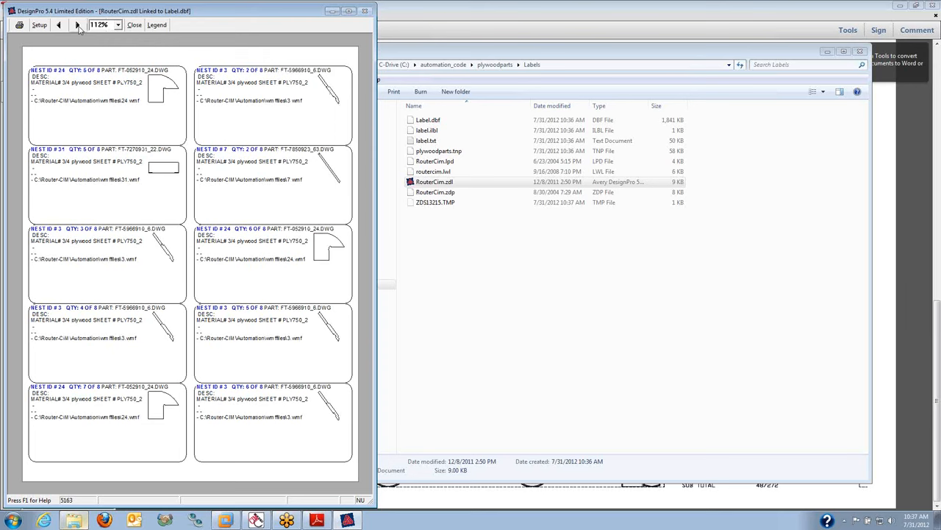
left_click(78, 24)
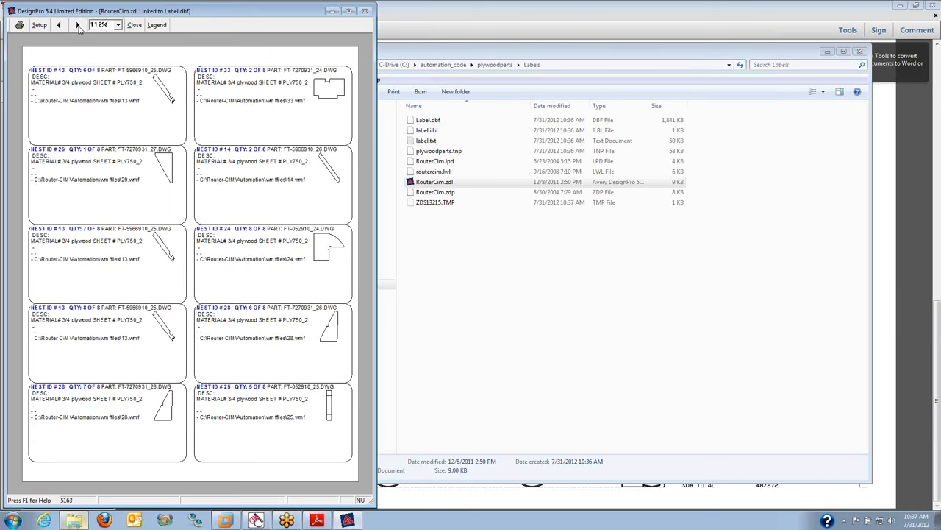
left_click(78, 24)
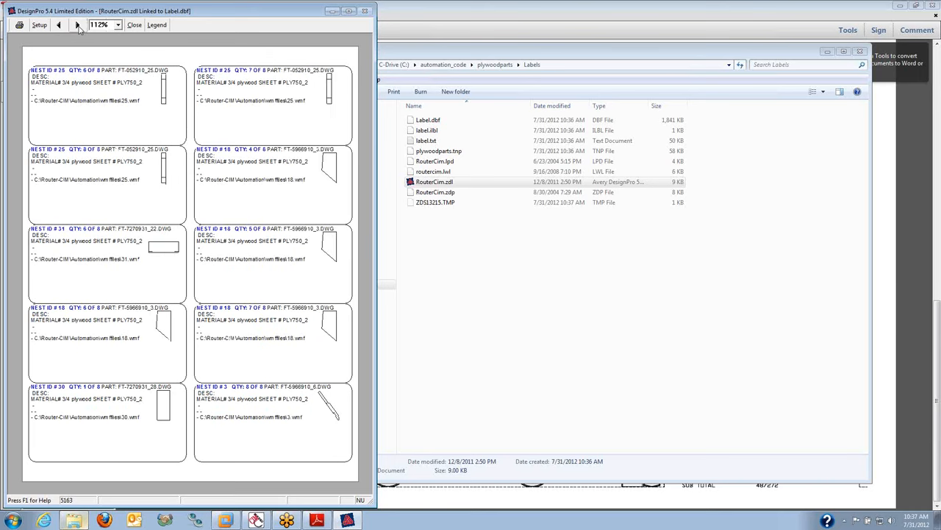
left_click(78, 23)
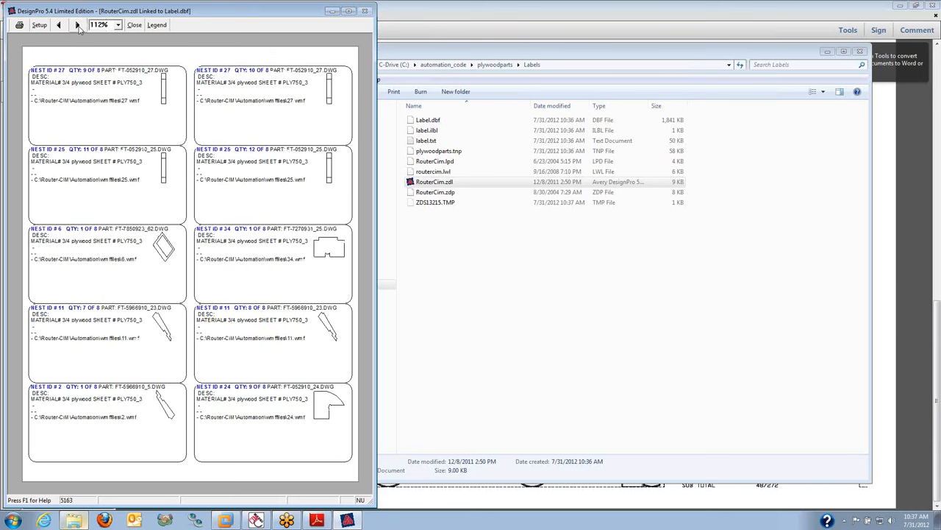
left_click(78, 24)
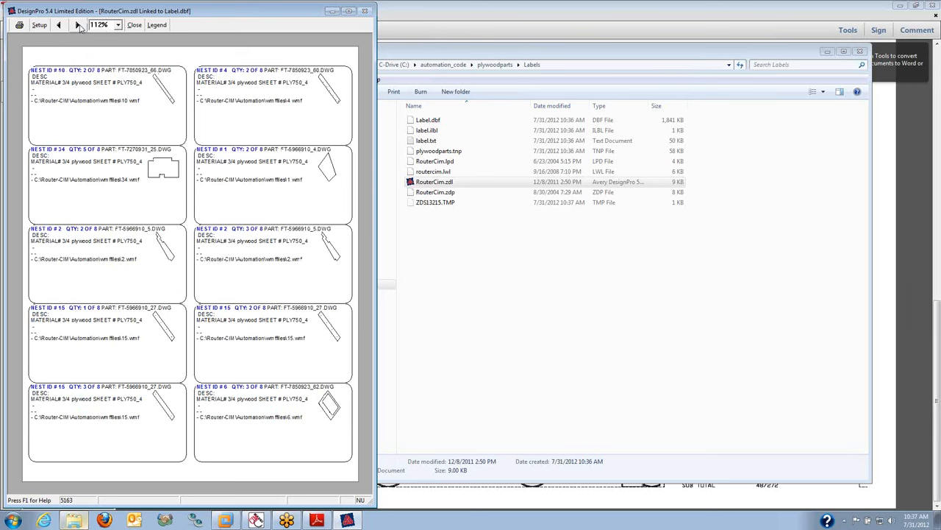
left_click(58, 24)
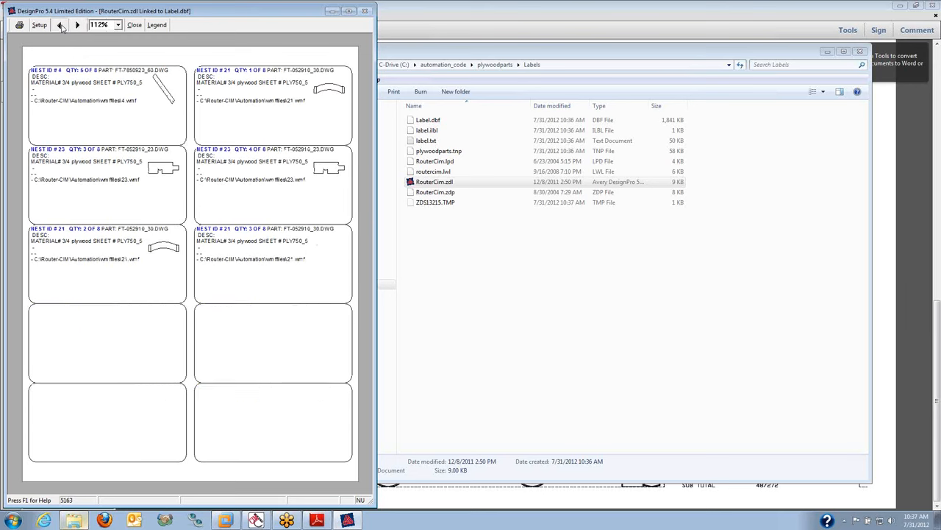
left_click(60, 23)
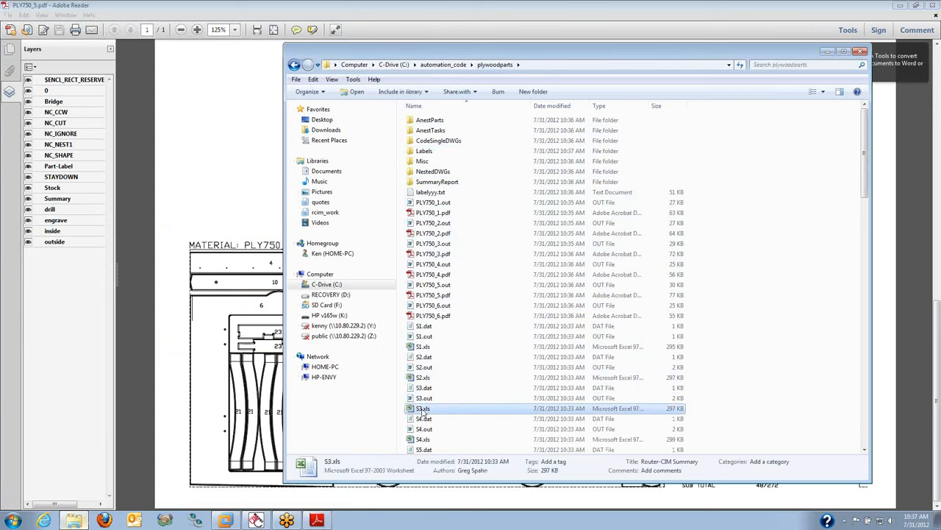
- Select the sheet 3 NC output file PLY750_3.out in the plywoodparts folder
double_click(424, 409)
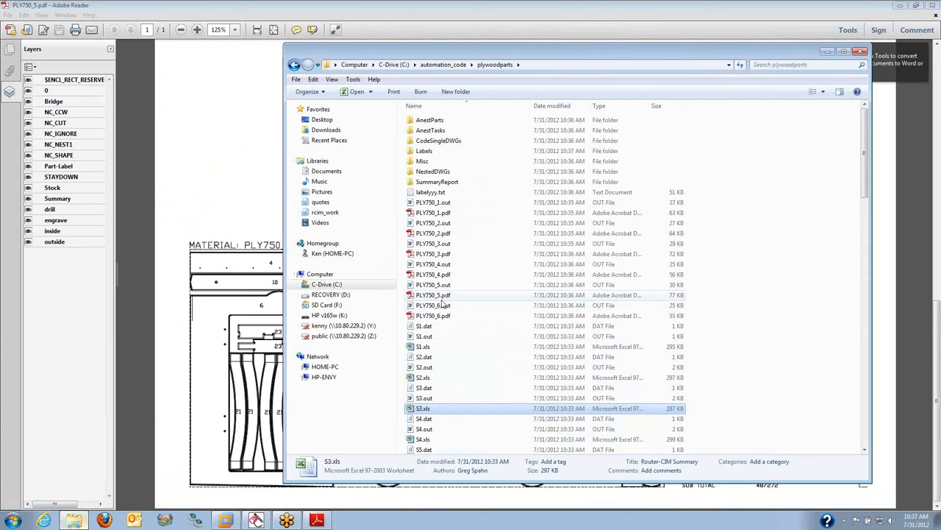
left_click(432, 285)
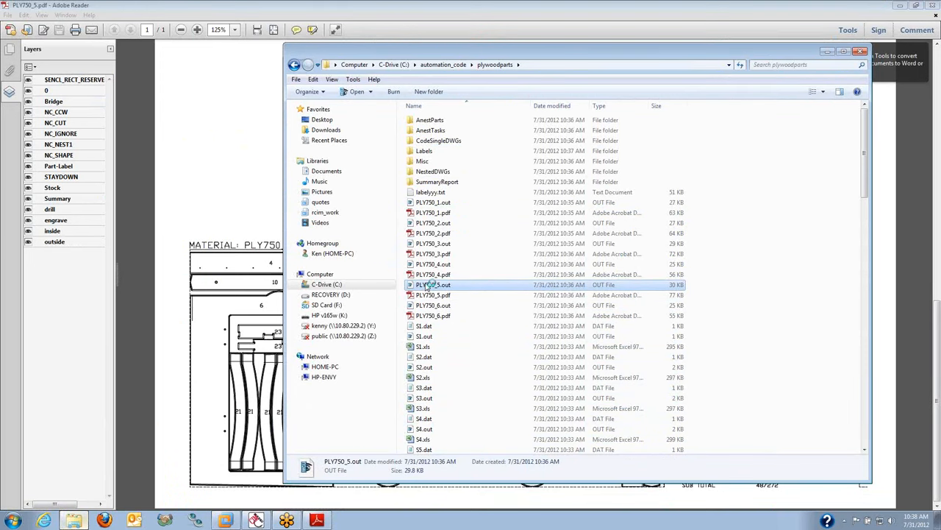
double_click(433, 286)
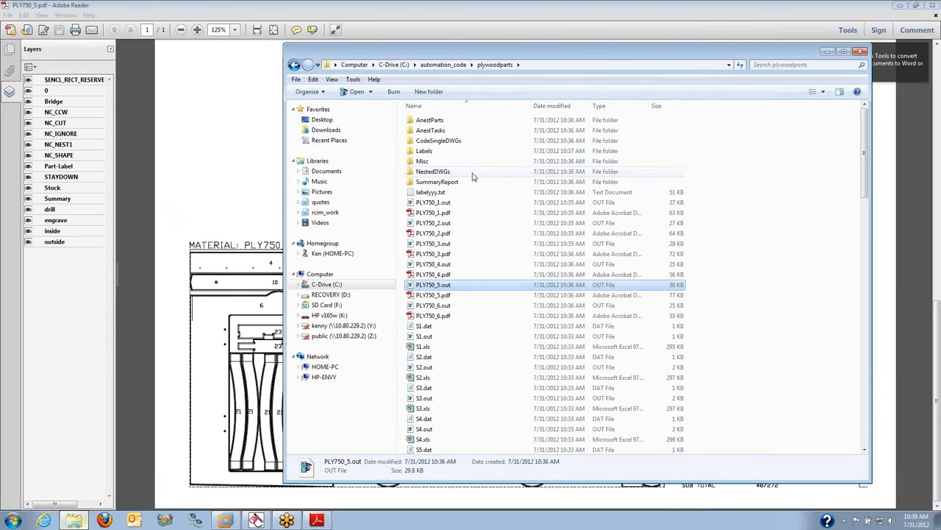
mouse_move(437, 182)
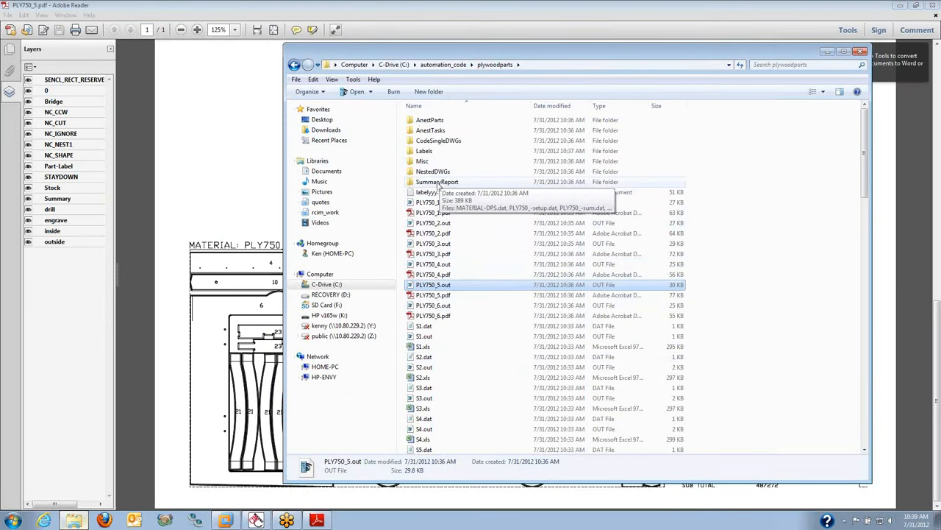
- Open the plywoodparts.xls workbook from the SummaryReport folder
double_click(436, 183)
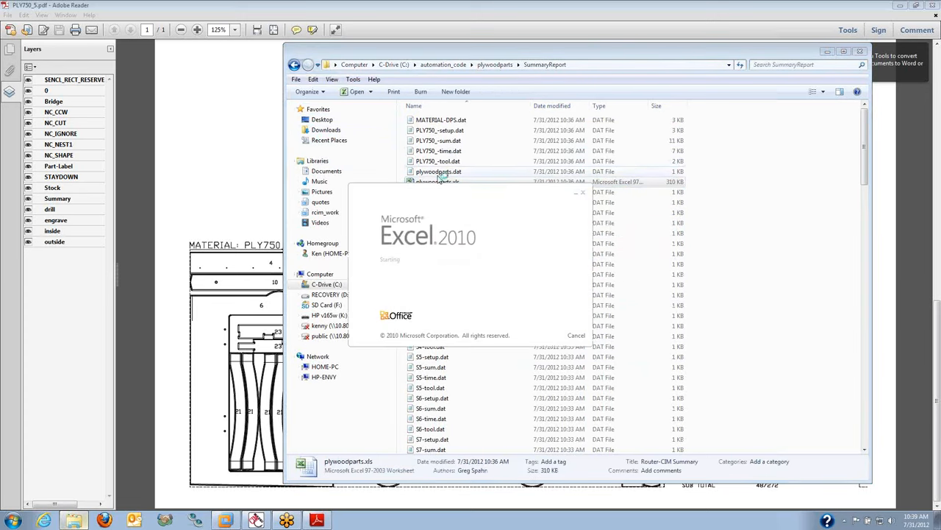
double_click(438, 170)
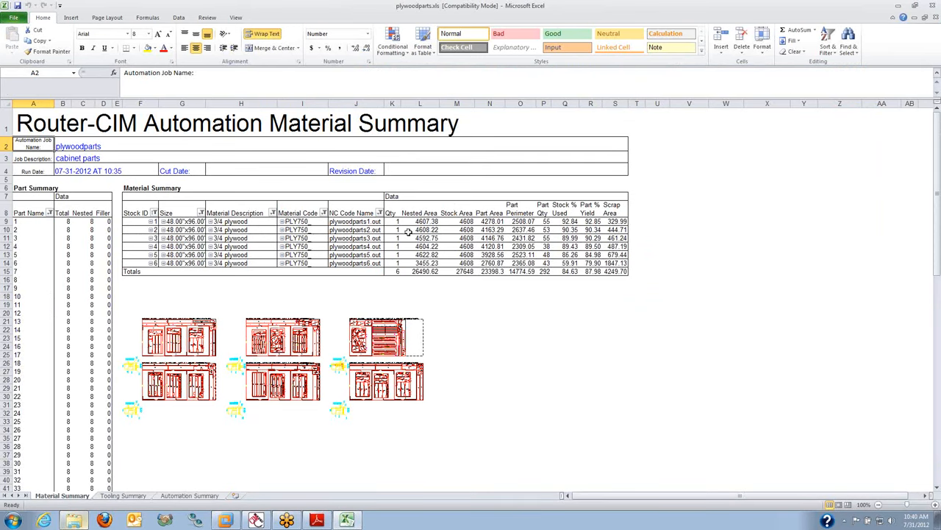
- Review the Automation Summary and Tooling Summary sheets, then the Material sheet
left_click(189, 494)
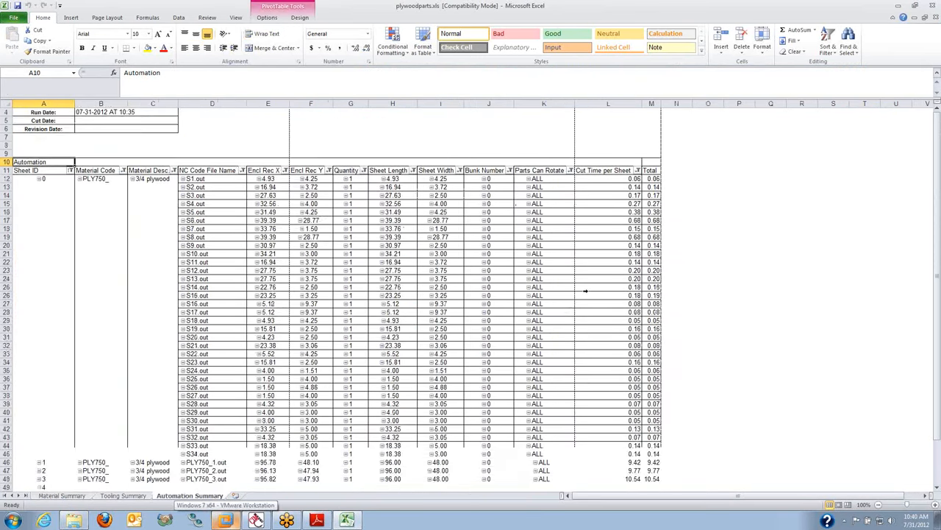
scroll("down", 3)
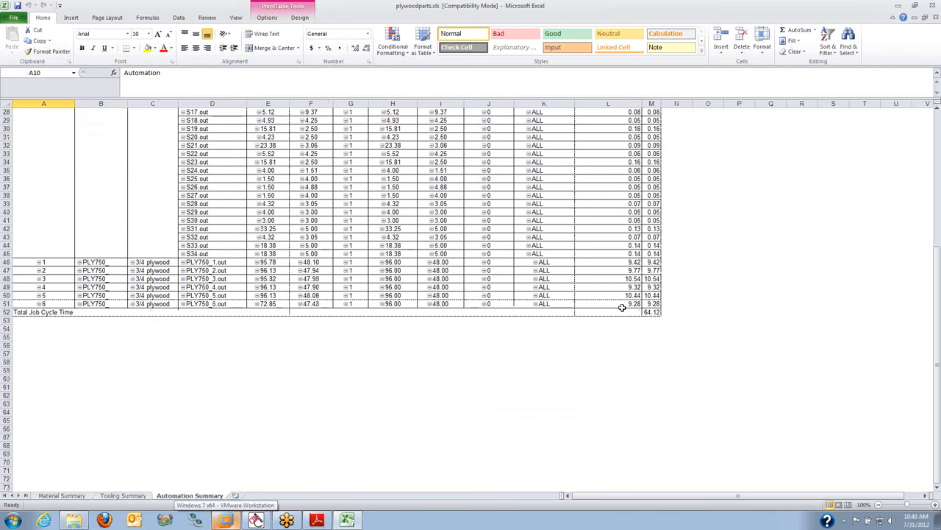
left_click(123, 494)
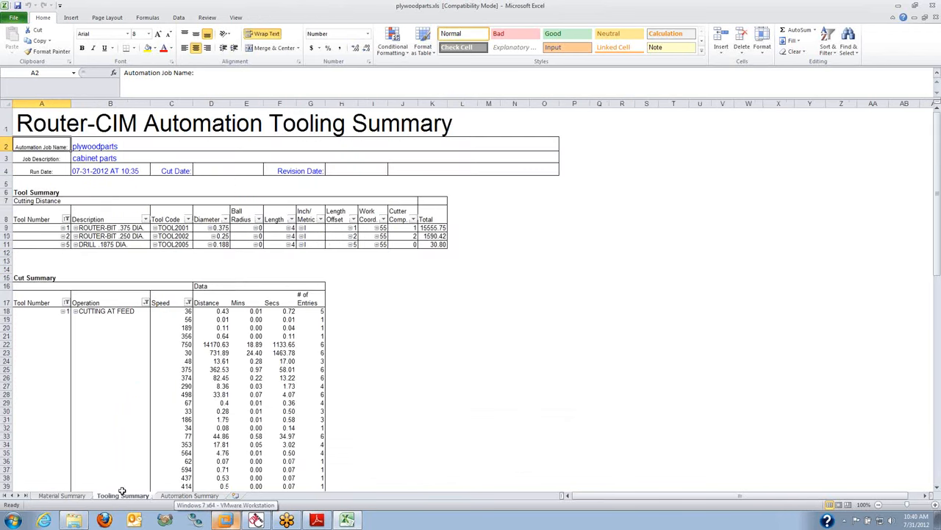
scroll("down", 3)
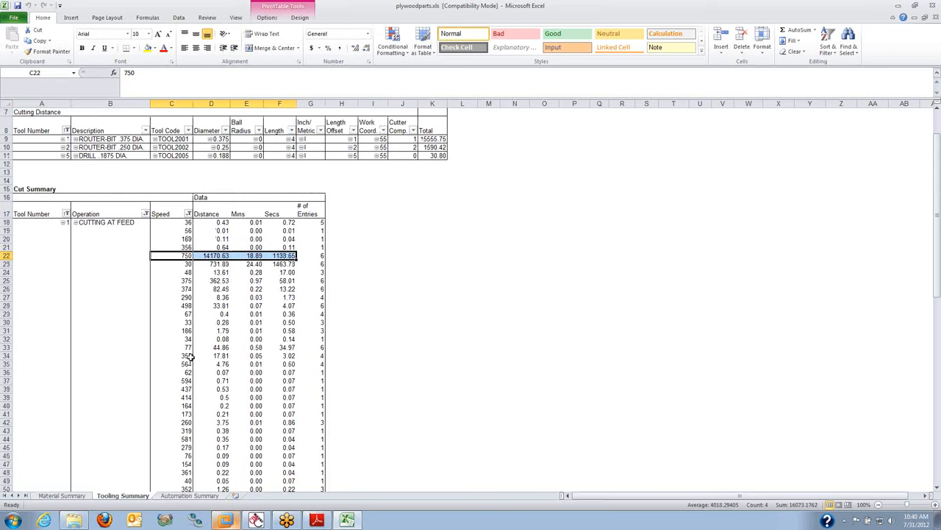
scroll("down", 3)
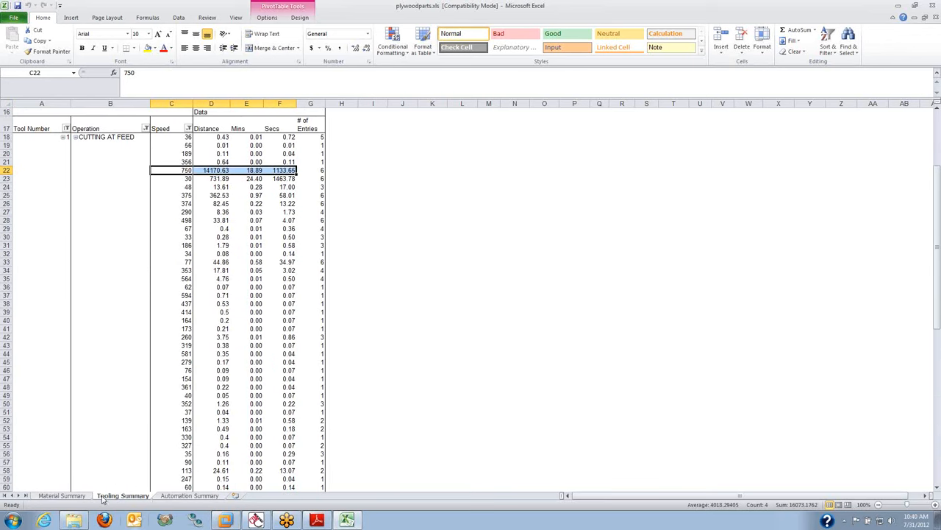
left_click(62, 494)
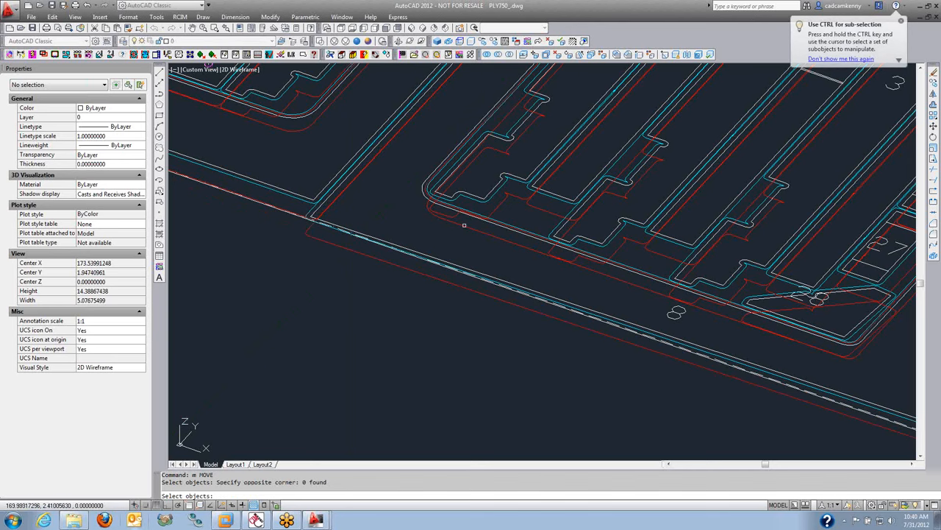
- Zoom on the moved part and regenerate (RE) the PLY750 sheet 1 nest layout
scroll("down", 3)
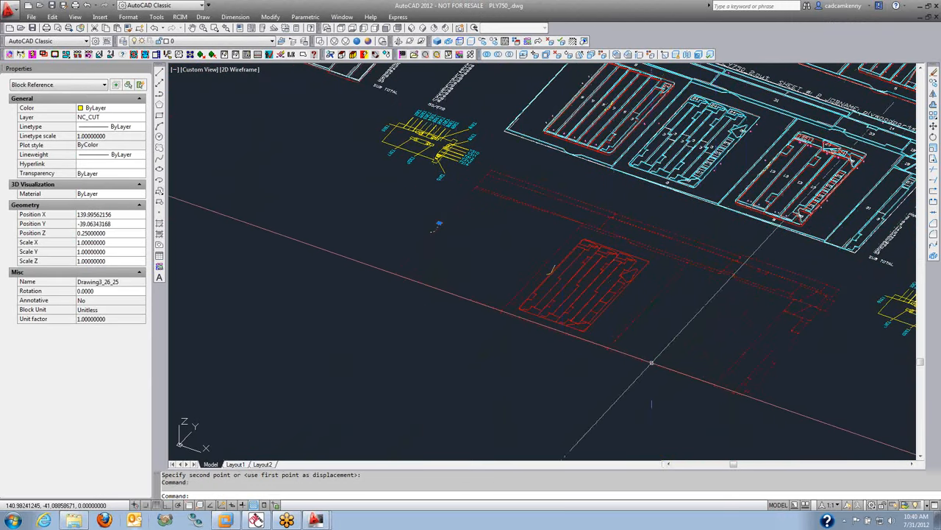
mouse_move(591, 180)
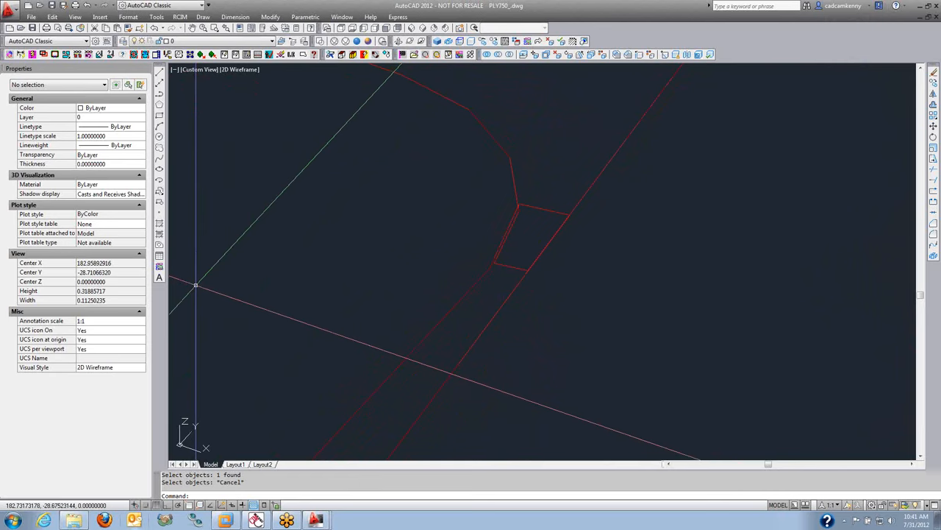
type("re REGEN Regenerating model.")
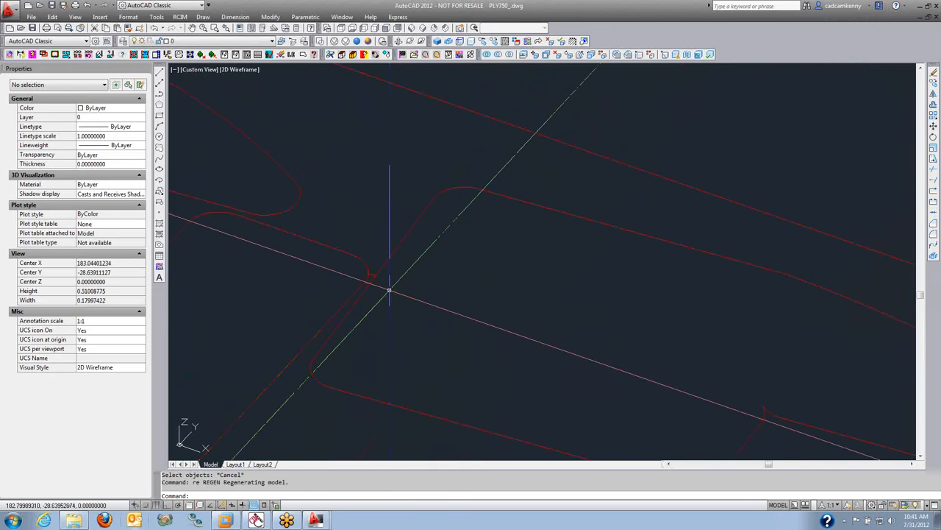
scroll("down", 3)
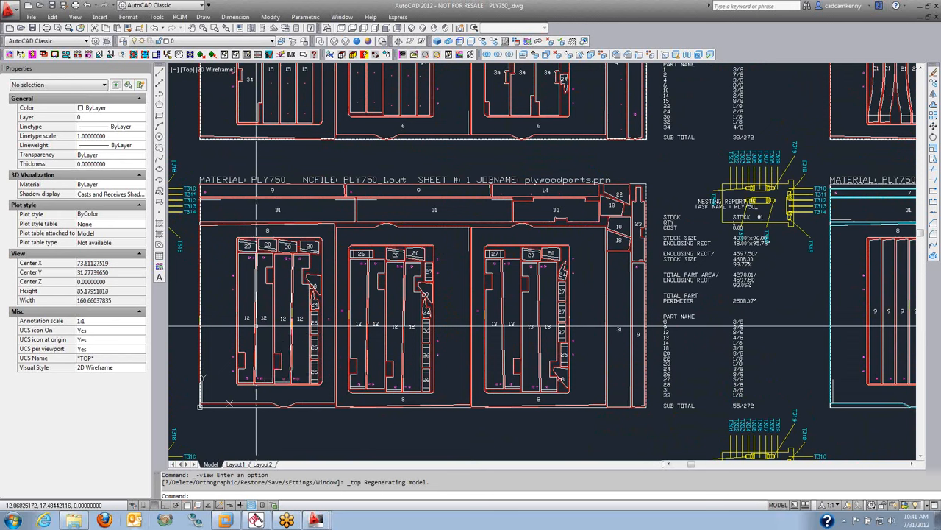
- Close the results drawing, answering No to saving changes
type("no")
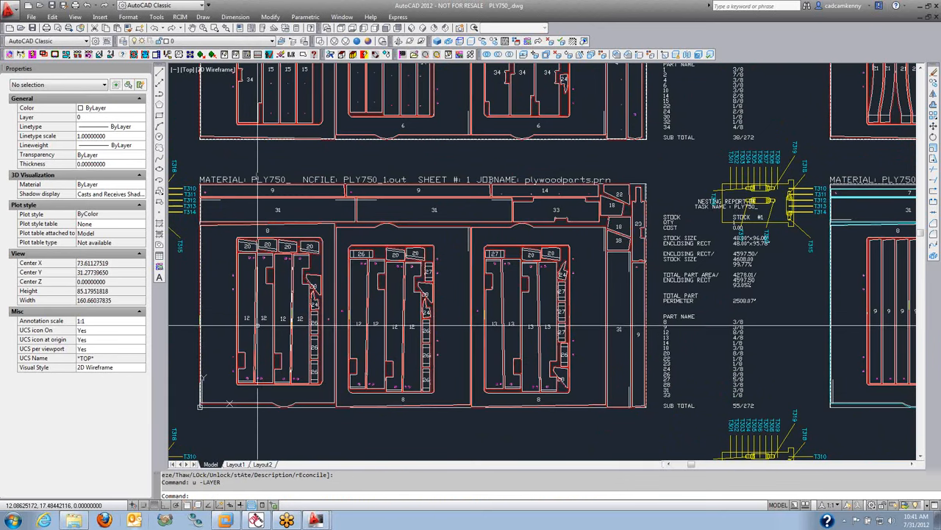
mouse_move(332, 287)
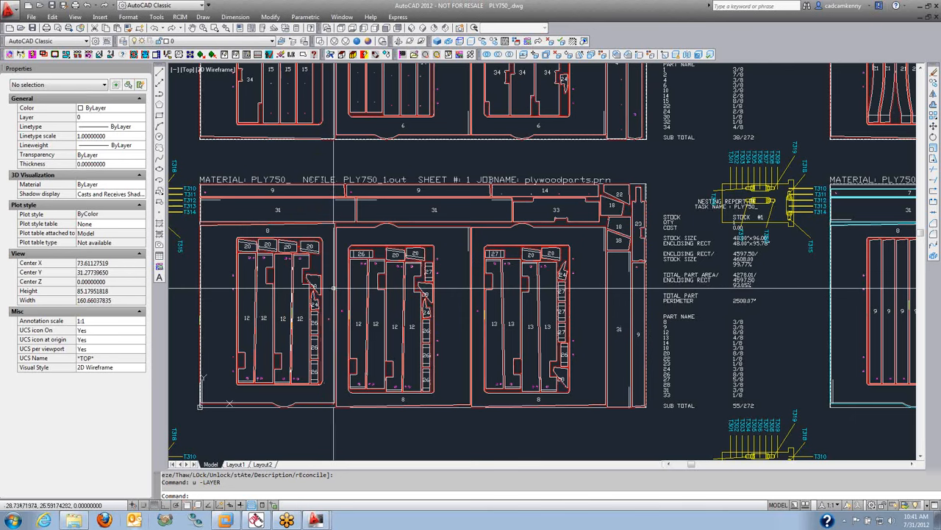
scroll("down", 3)
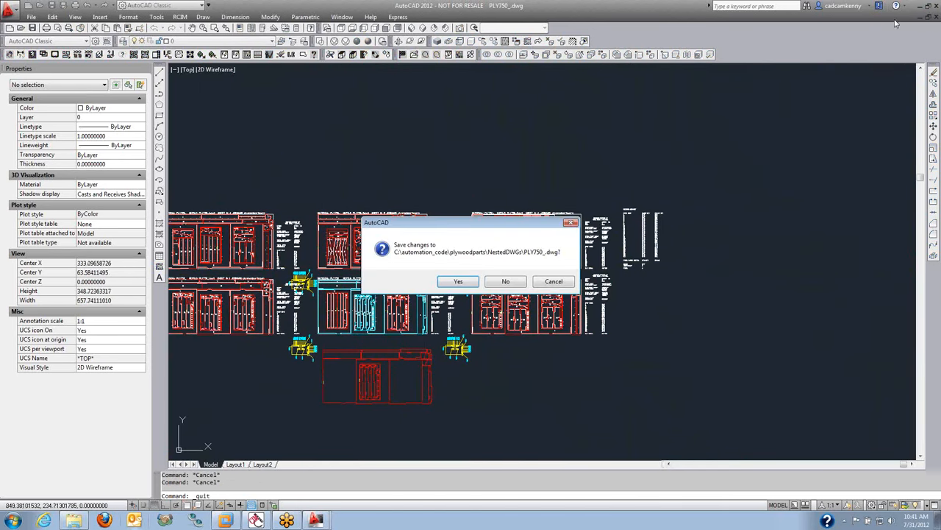
left_click(459, 281)
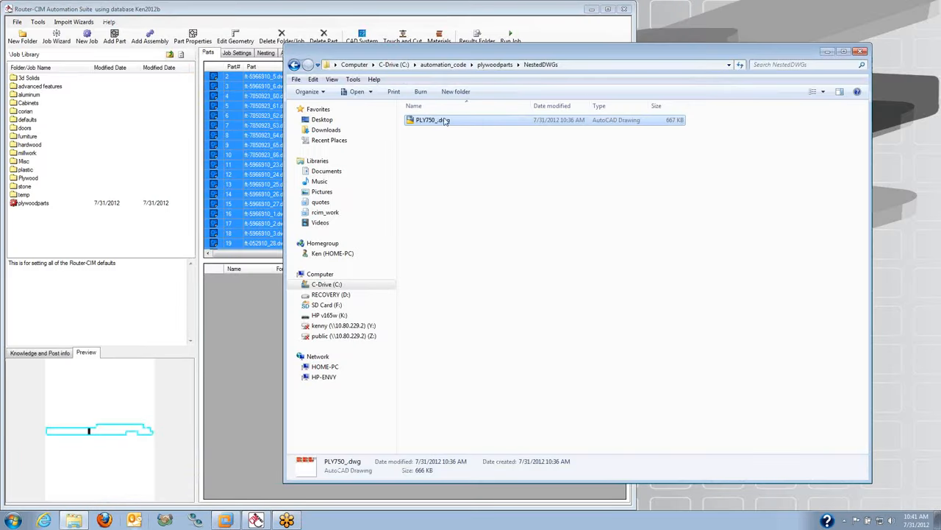
left_click(541, 65)
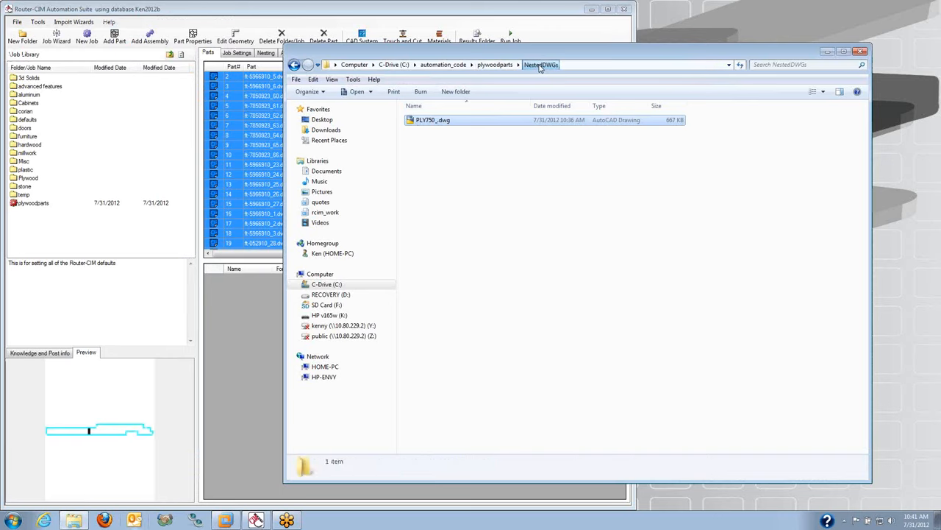
left_click(432, 119)
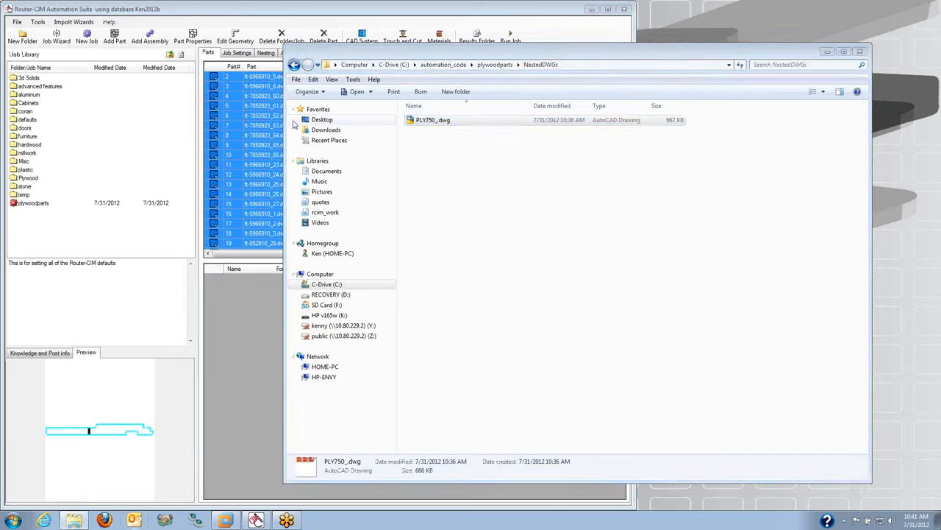